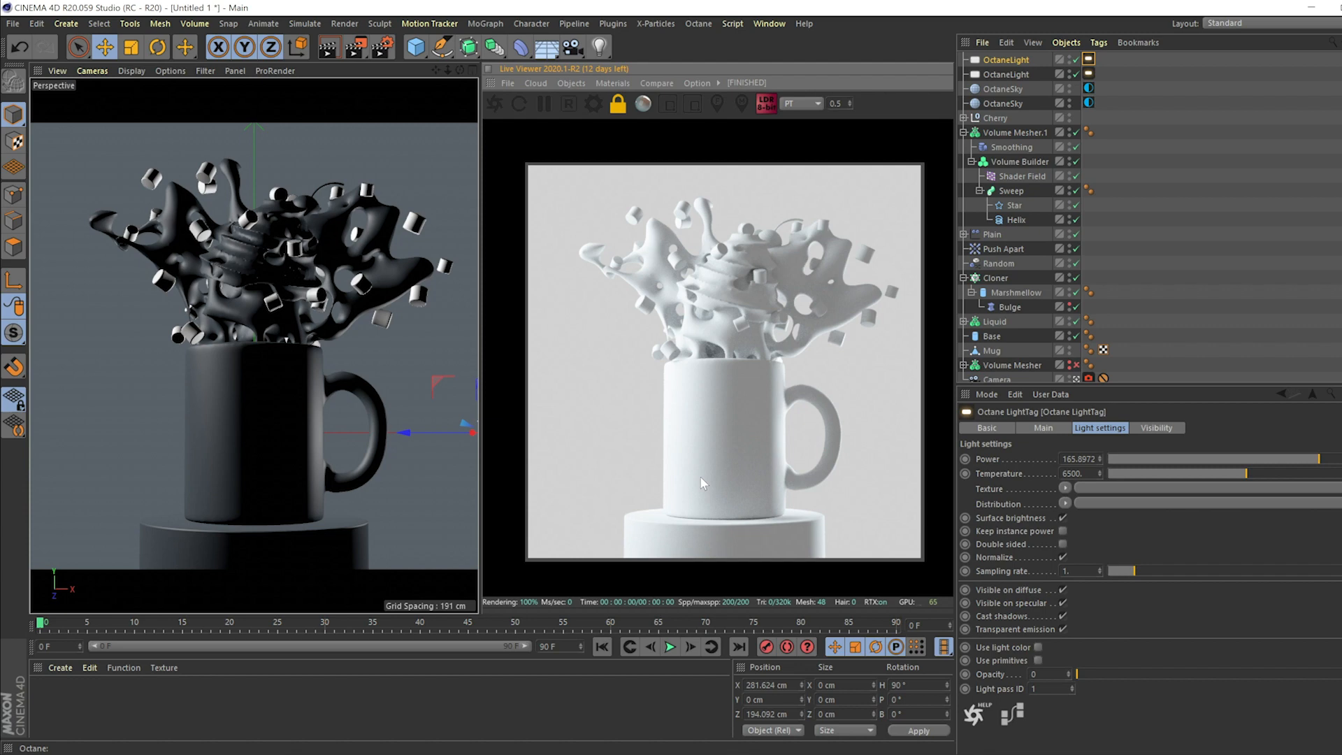
pyautogui.moveTo(817, 310)
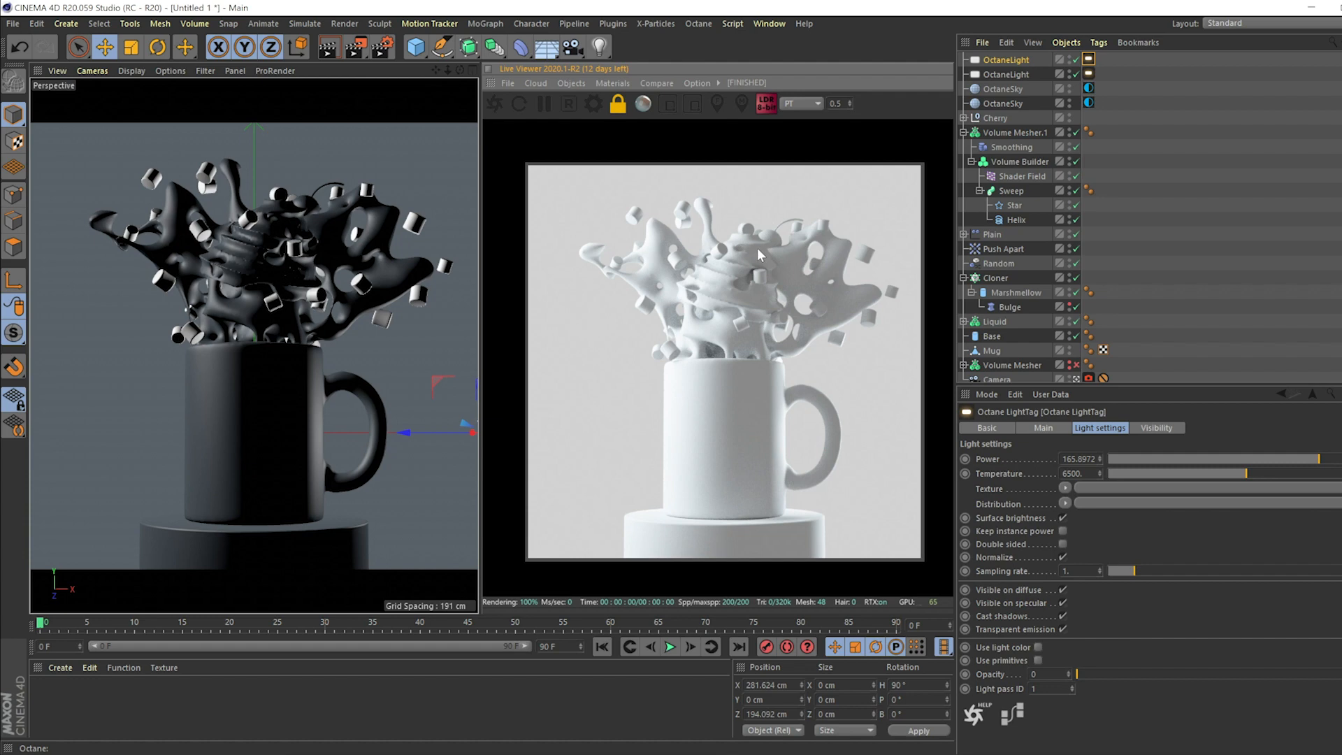
pyautogui.moveTo(823, 279)
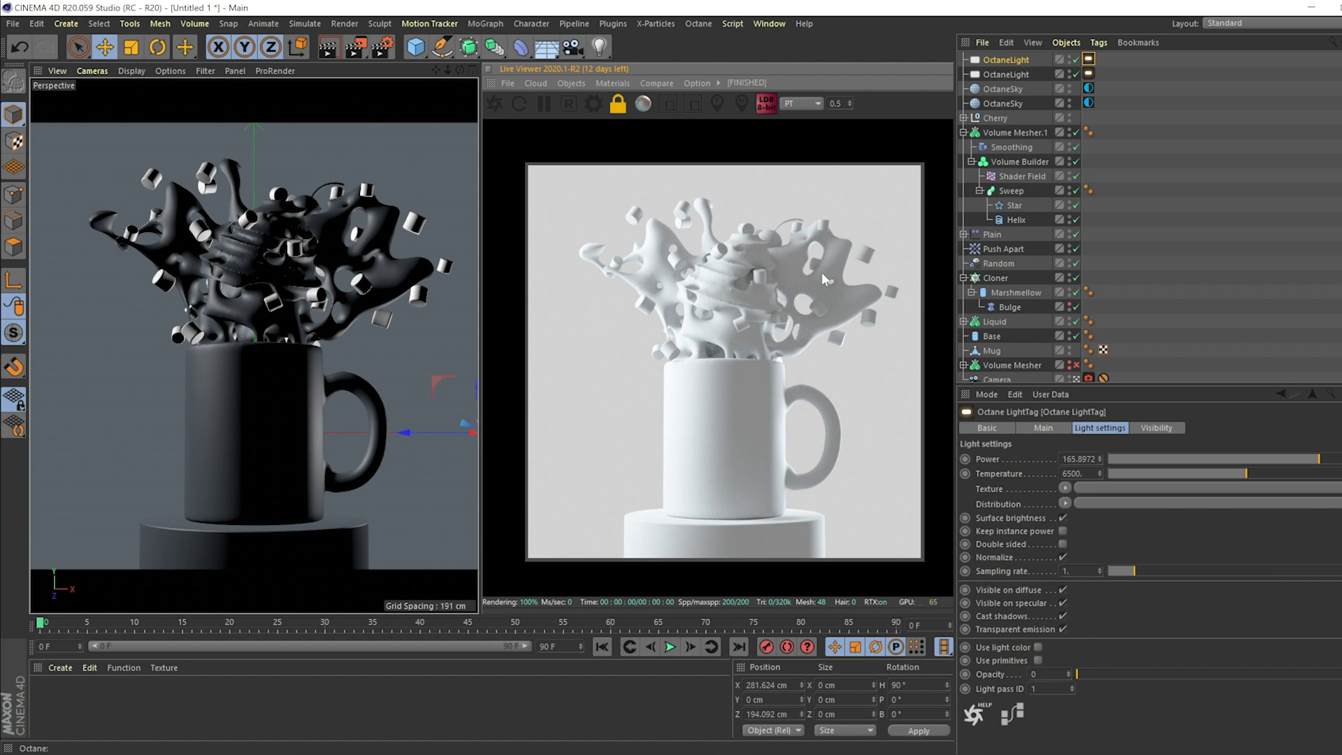
pyautogui.moveTo(829, 325)
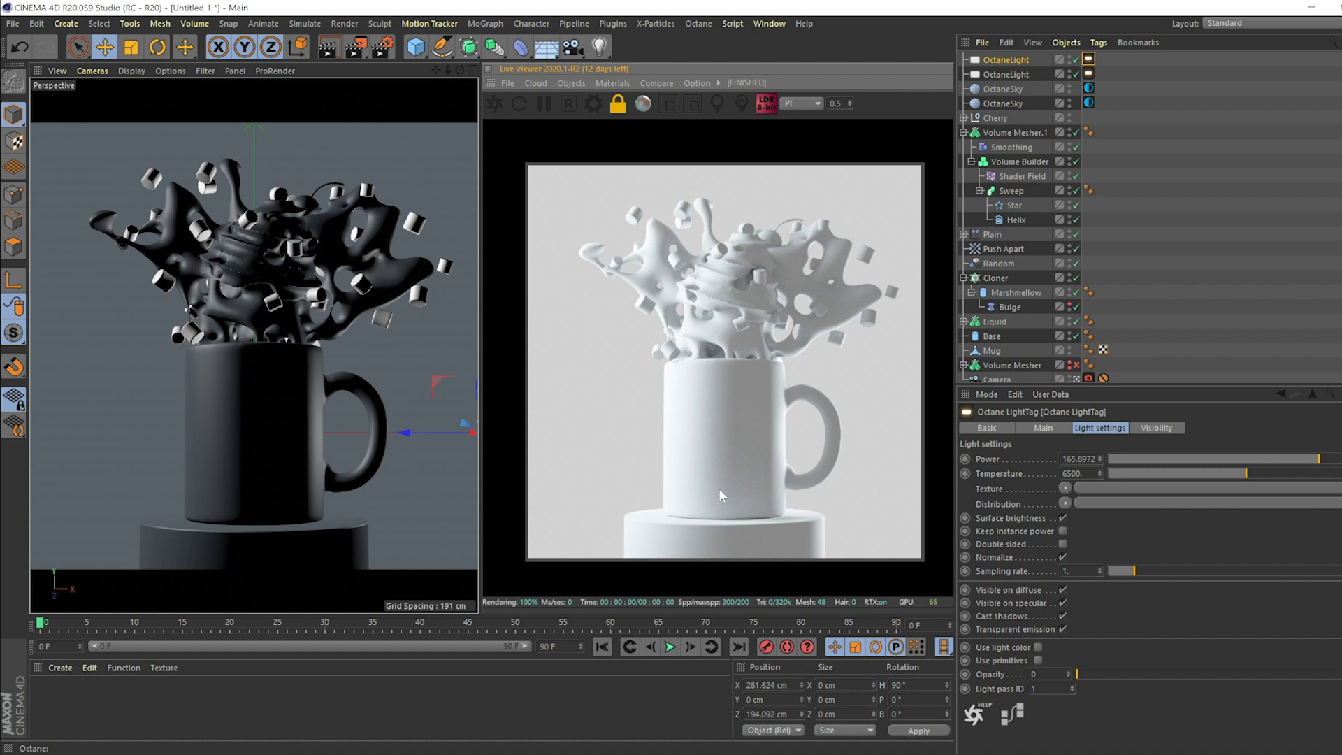
# Create a material named Mug and assign it to the Mug object
pyautogui.click(613, 84)
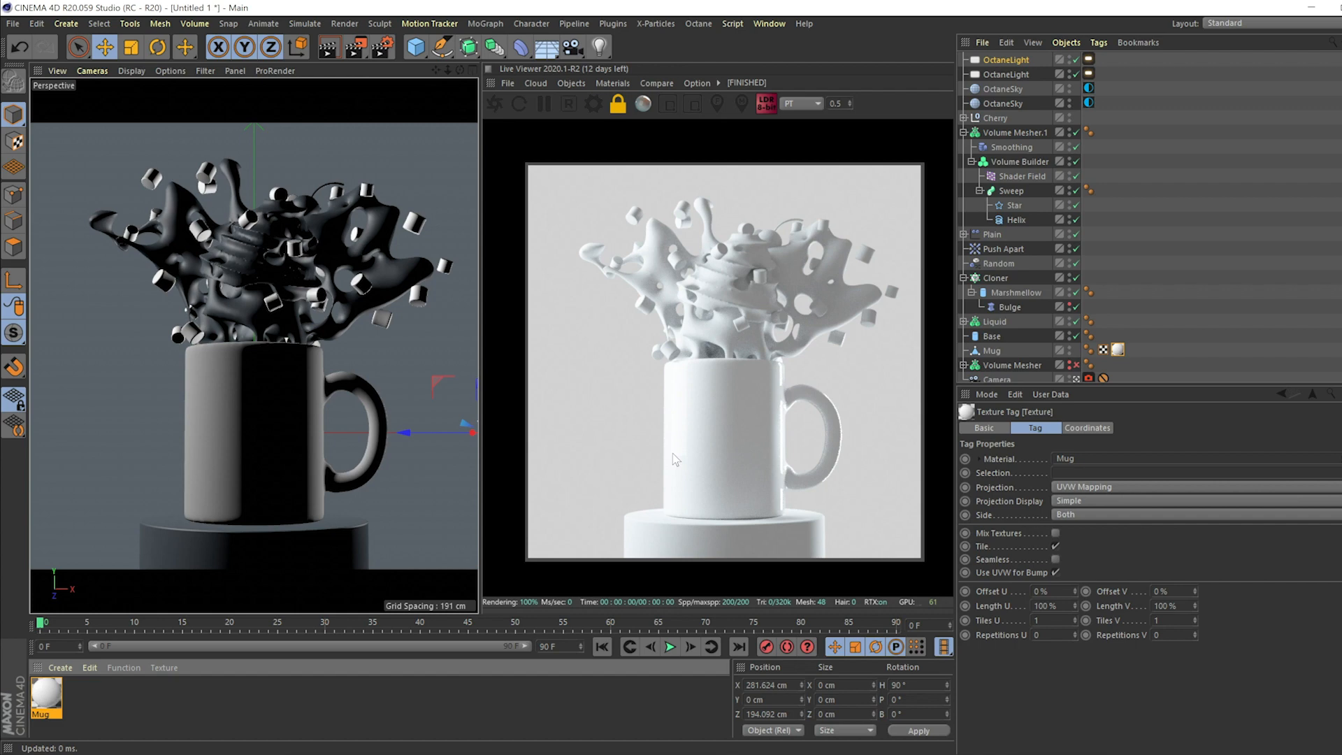
pyautogui.moveTo(733, 415)
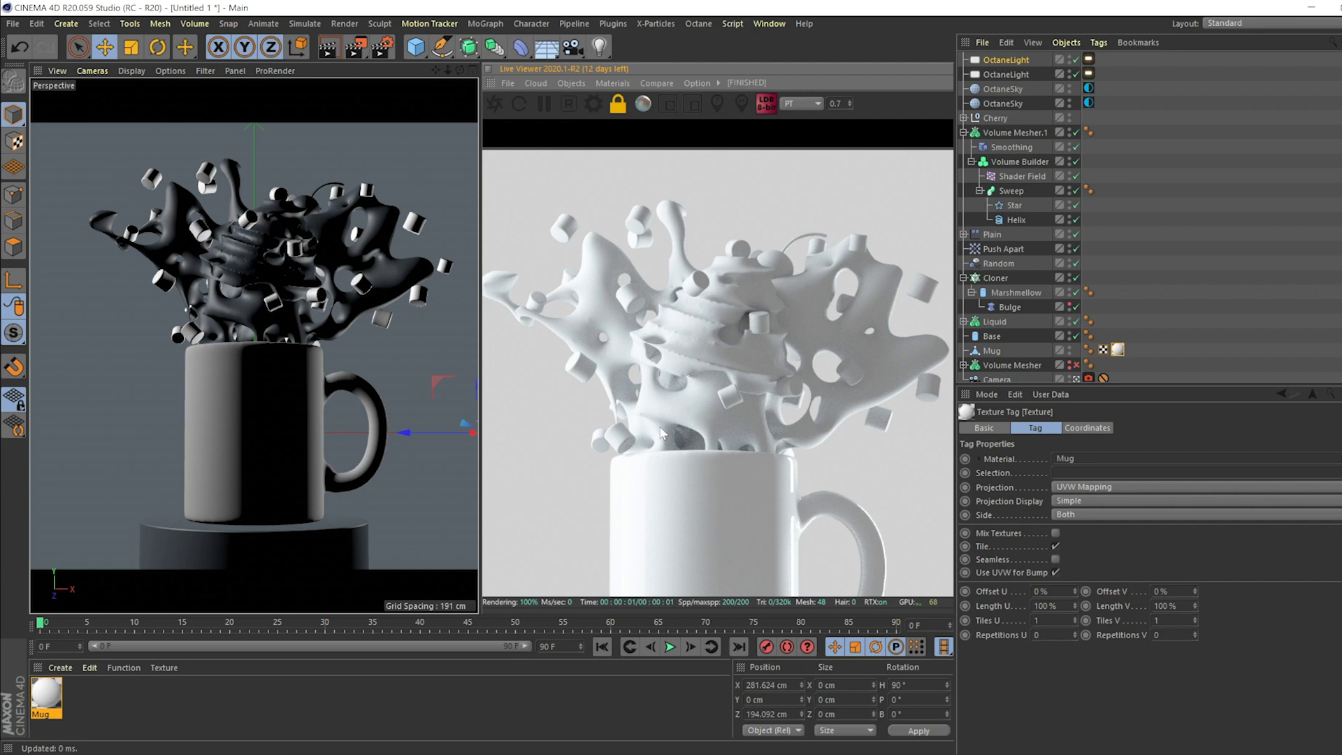
pyautogui.moveTo(649, 214)
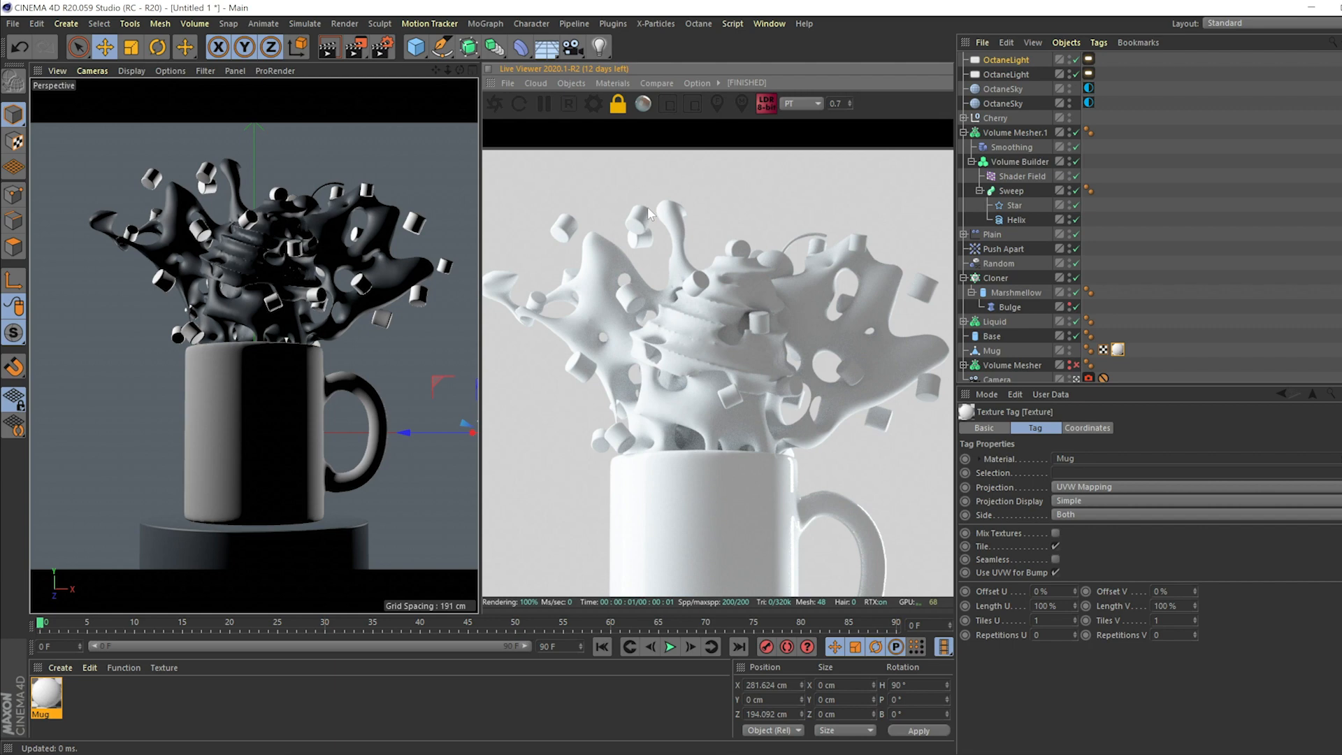
pyautogui.click(698, 23)
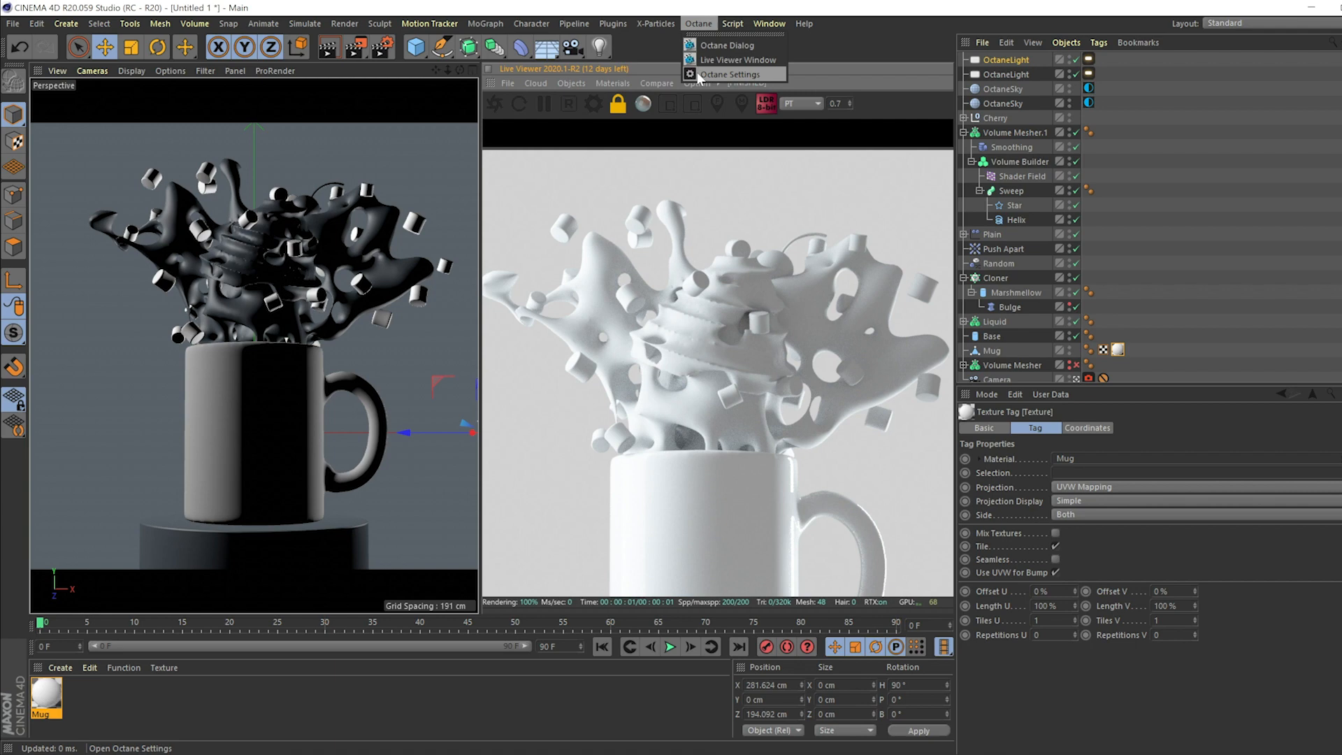
pyautogui.click(729, 75)
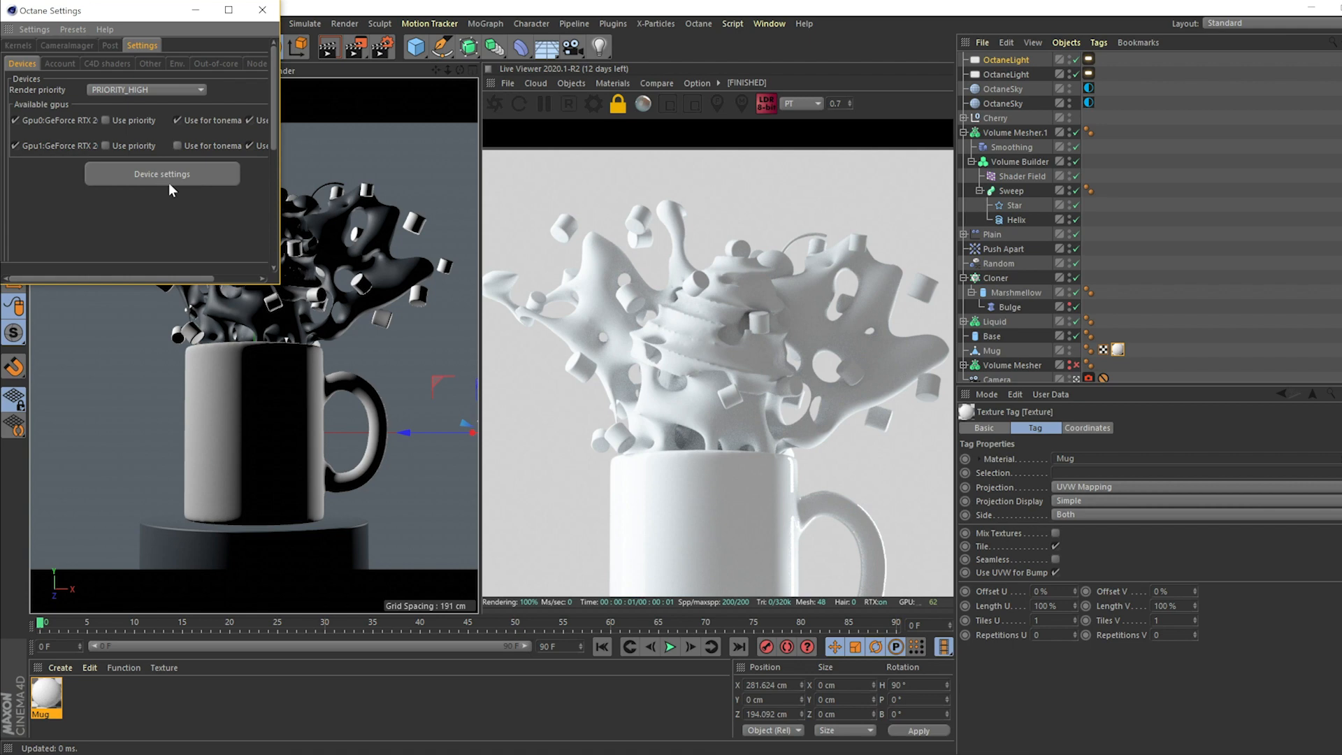
pyautogui.click(161, 175)
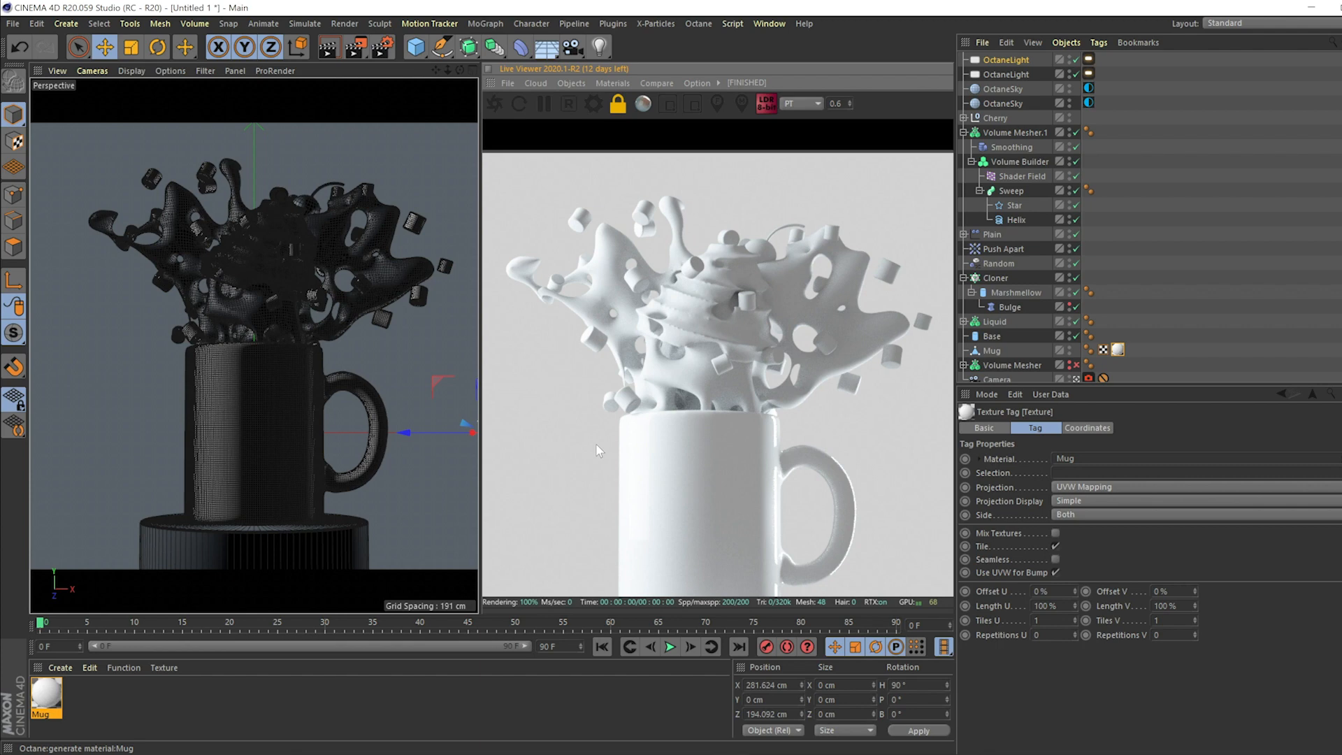
pyautogui.moveTo(715, 297)
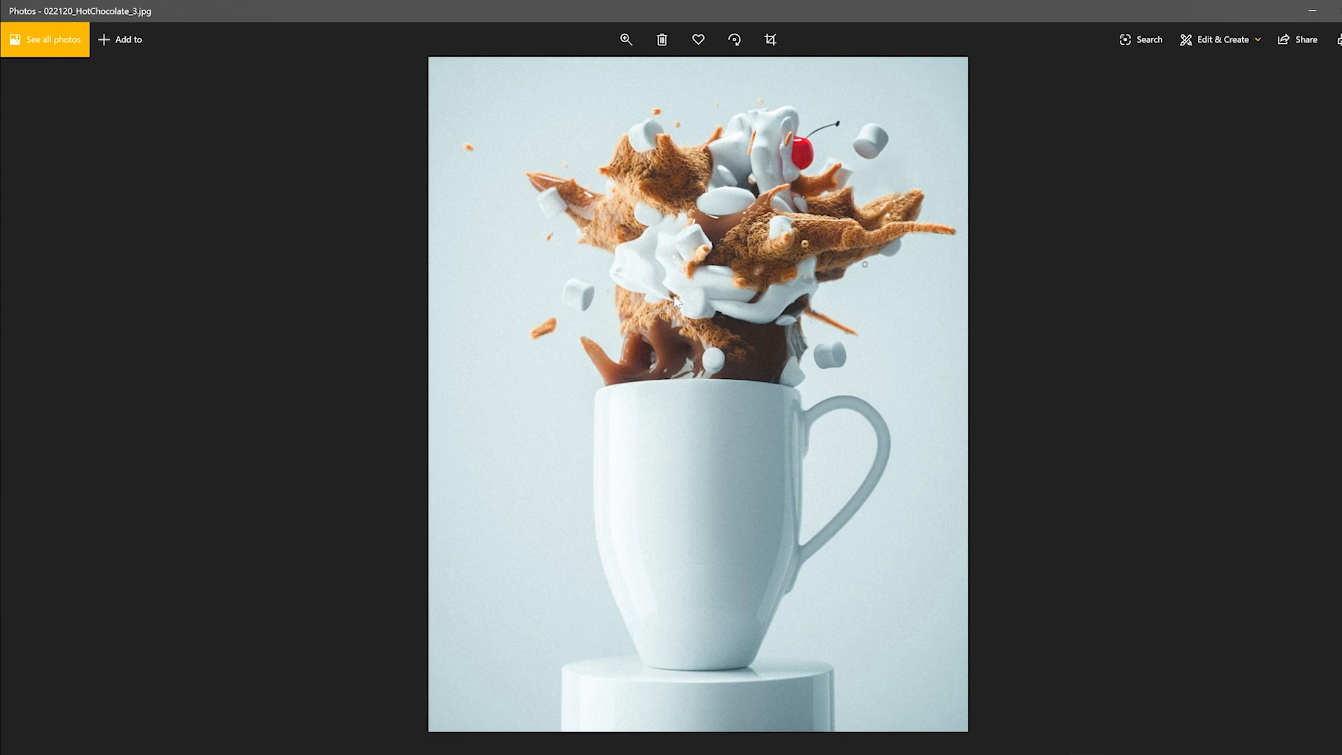
pyautogui.moveTo(584, 361)
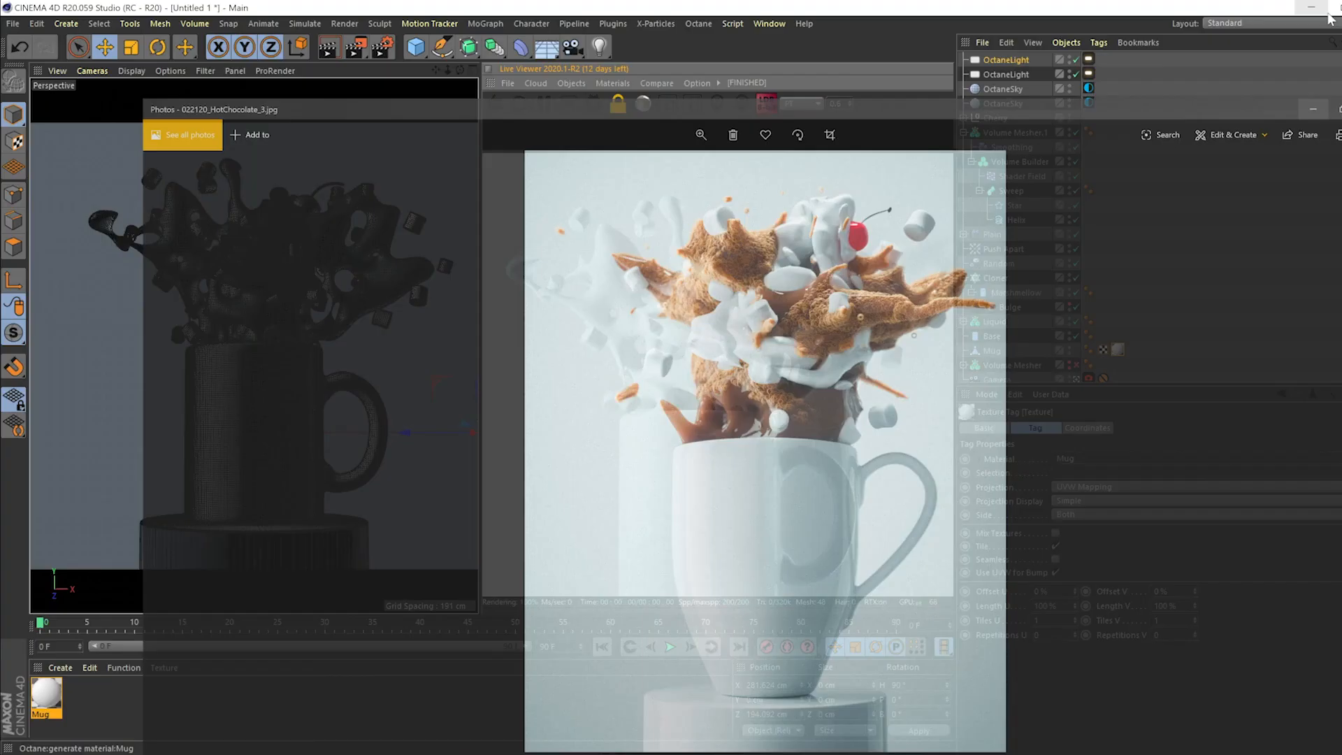
# Put the reference photo away and create the HotCoco Octane Specular material
pyautogui.click(613, 83)
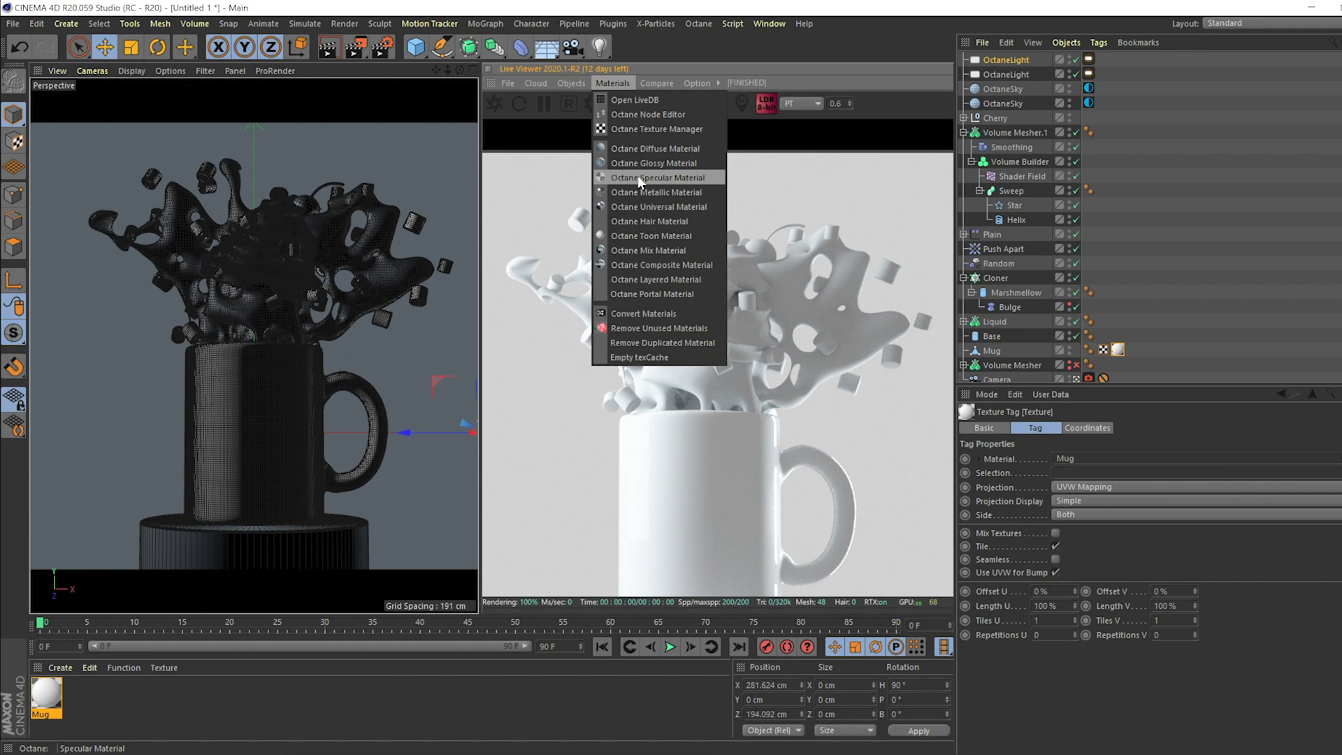
pyautogui.click(660, 177)
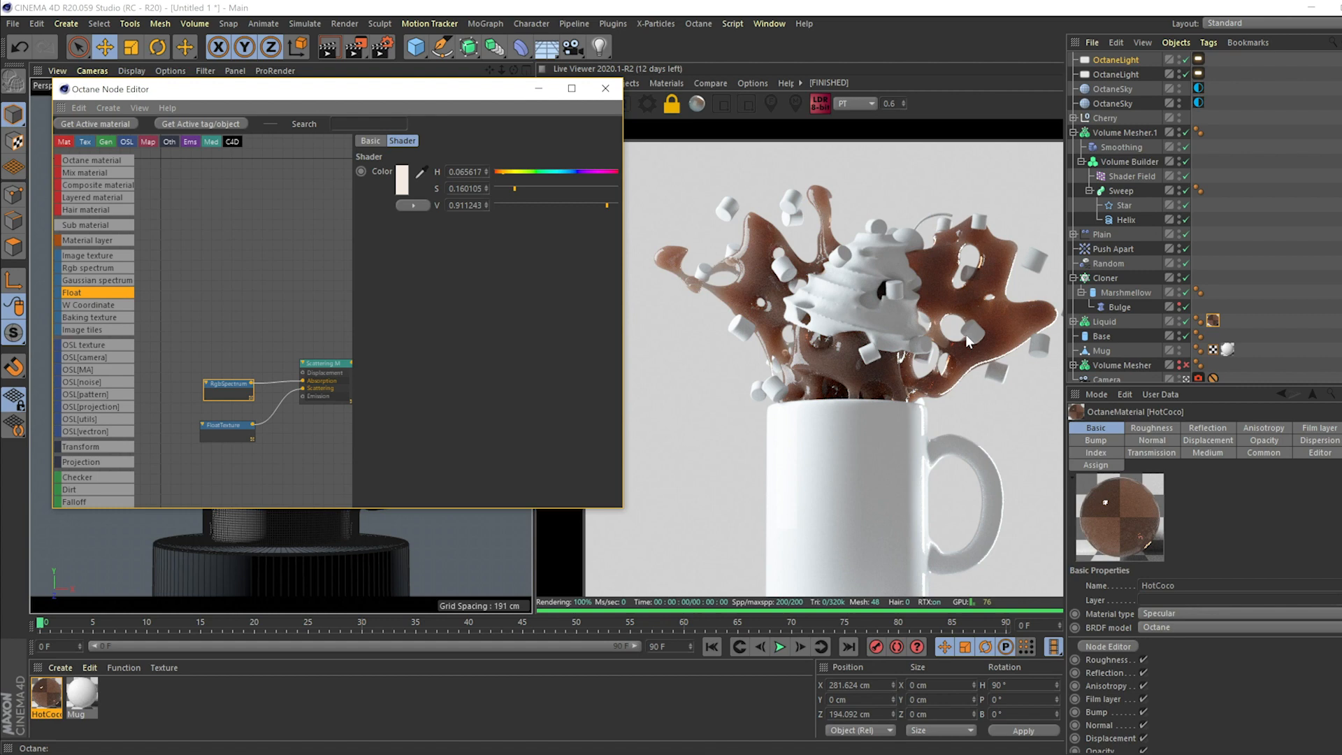
pyautogui.moveTo(587, 304)
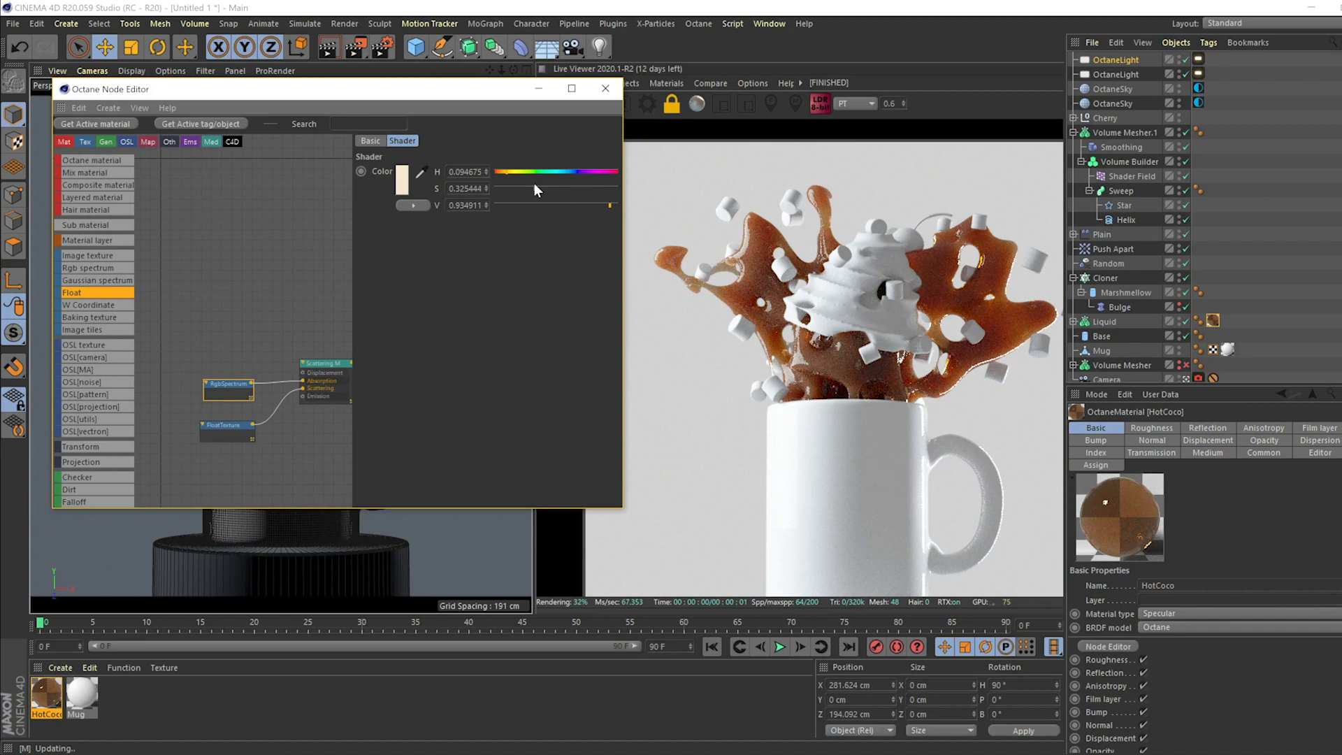
# Lighten HotCoco's scattering colour to a warmer caramel and close the Node Editor
pyautogui.moveTo(531, 188); pyautogui.dragTo(500, 189)
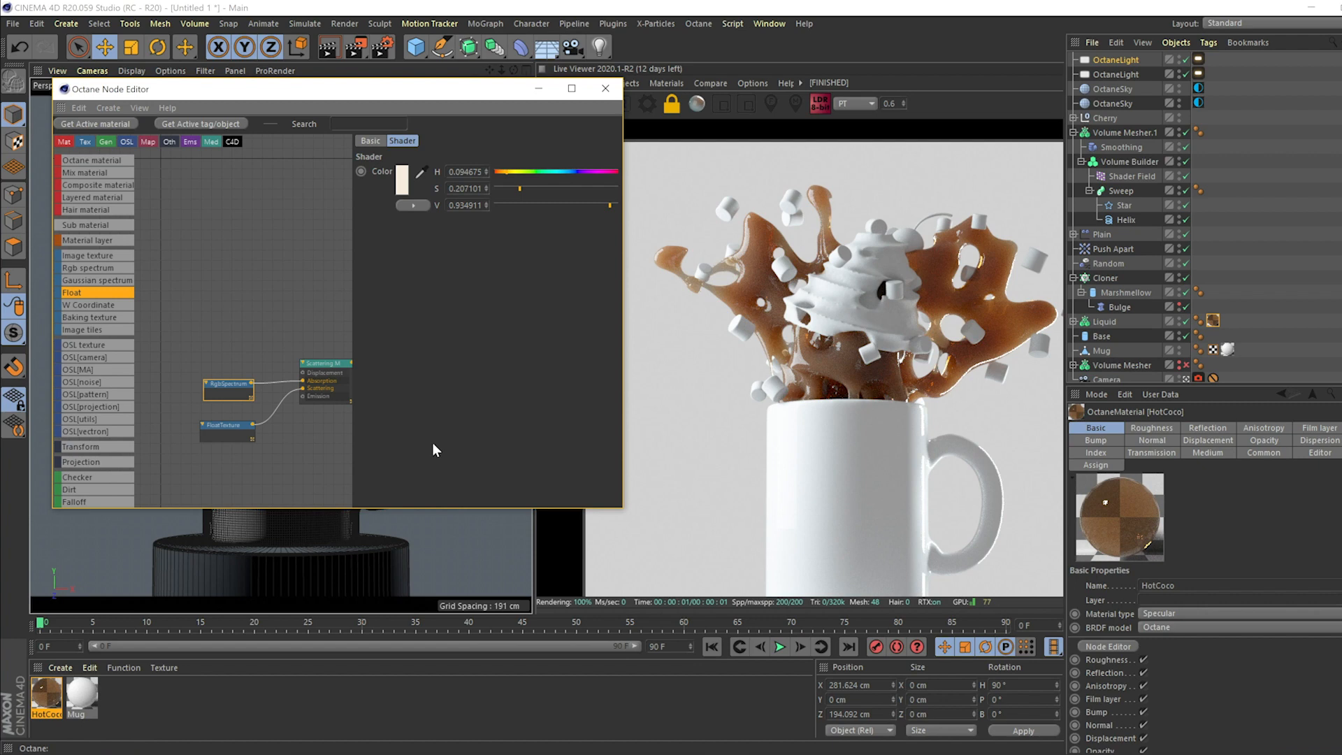
pyautogui.moveTo(499, 280)
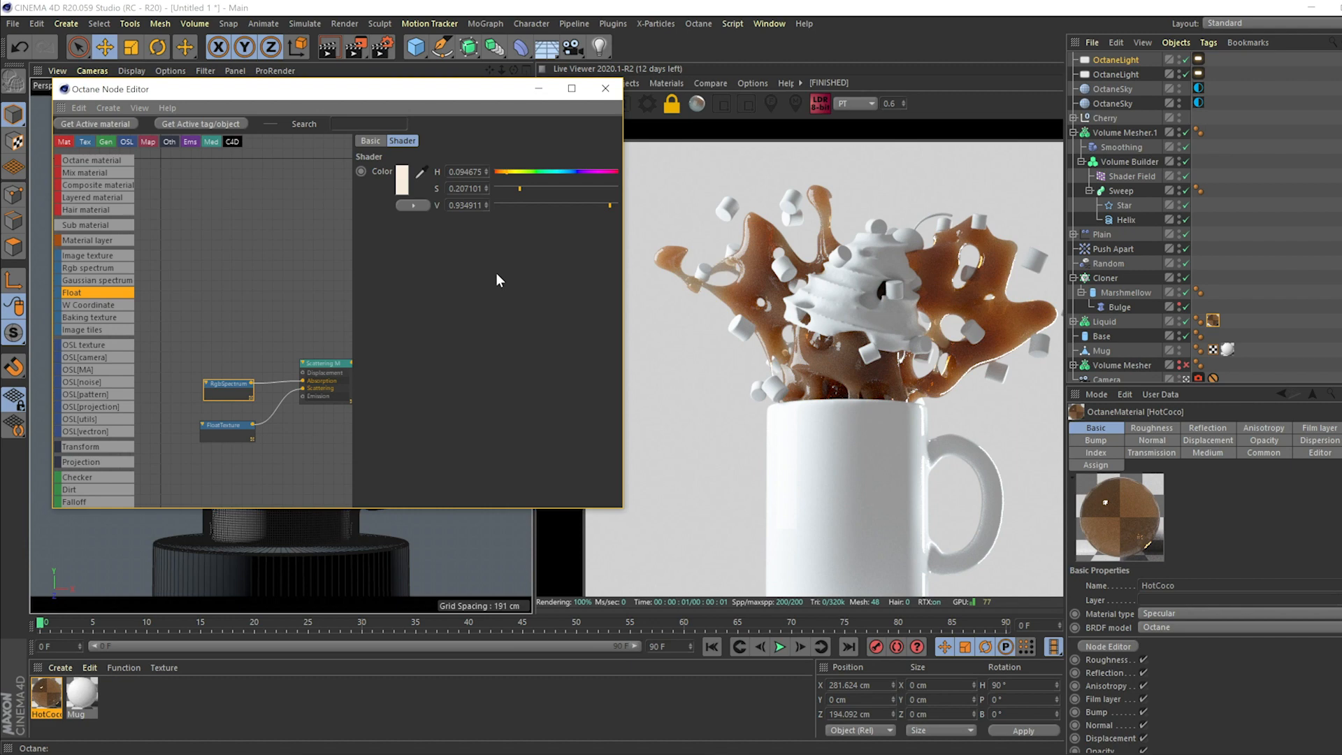
pyautogui.click(606, 89)
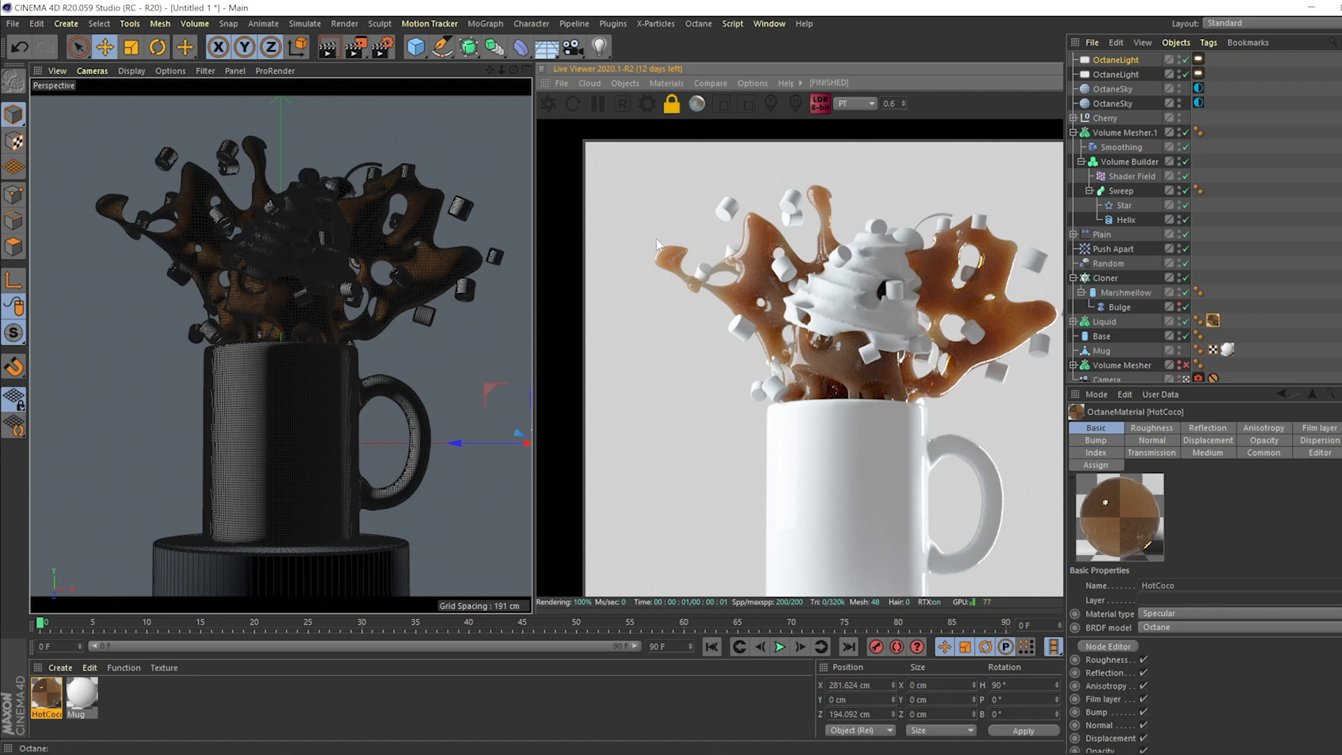
pyautogui.moveTo(760, 298)
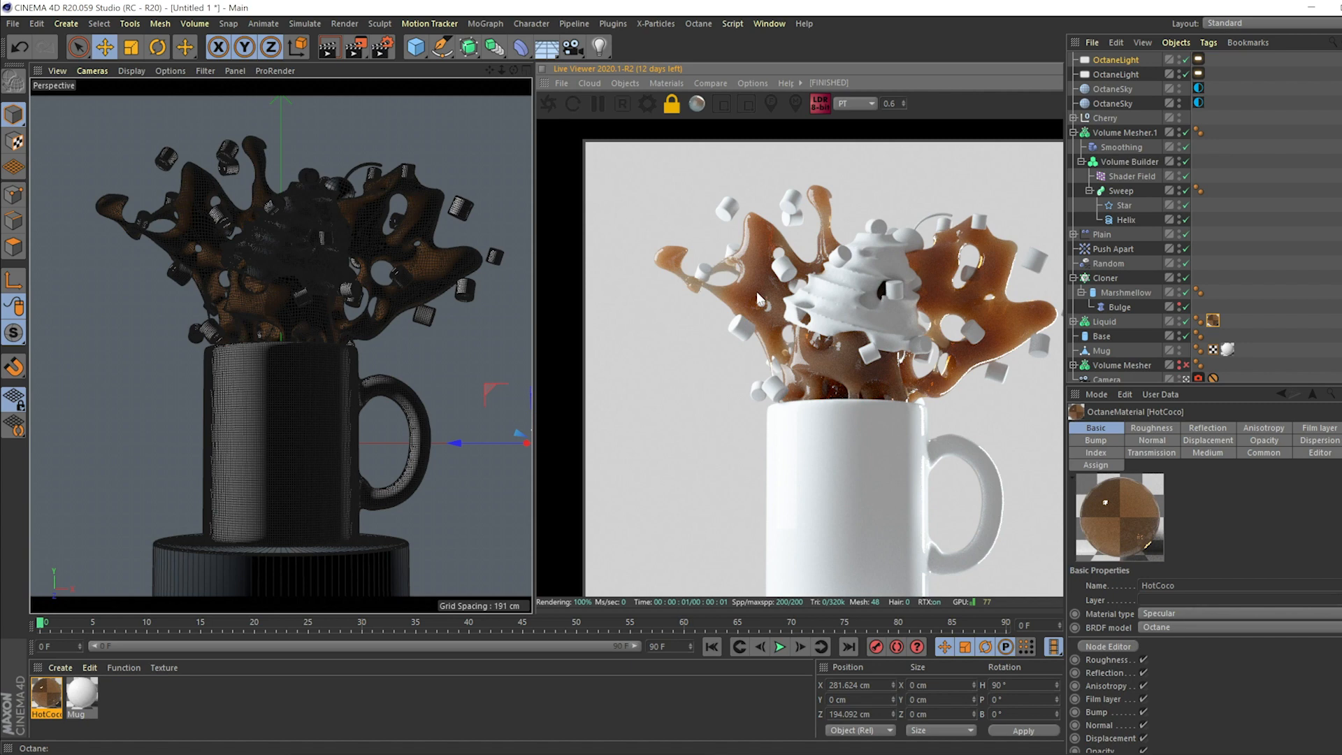
# View 022120_HotChocolate_3.jpg in Photos as the splash reference
pyautogui.click(415, 47)
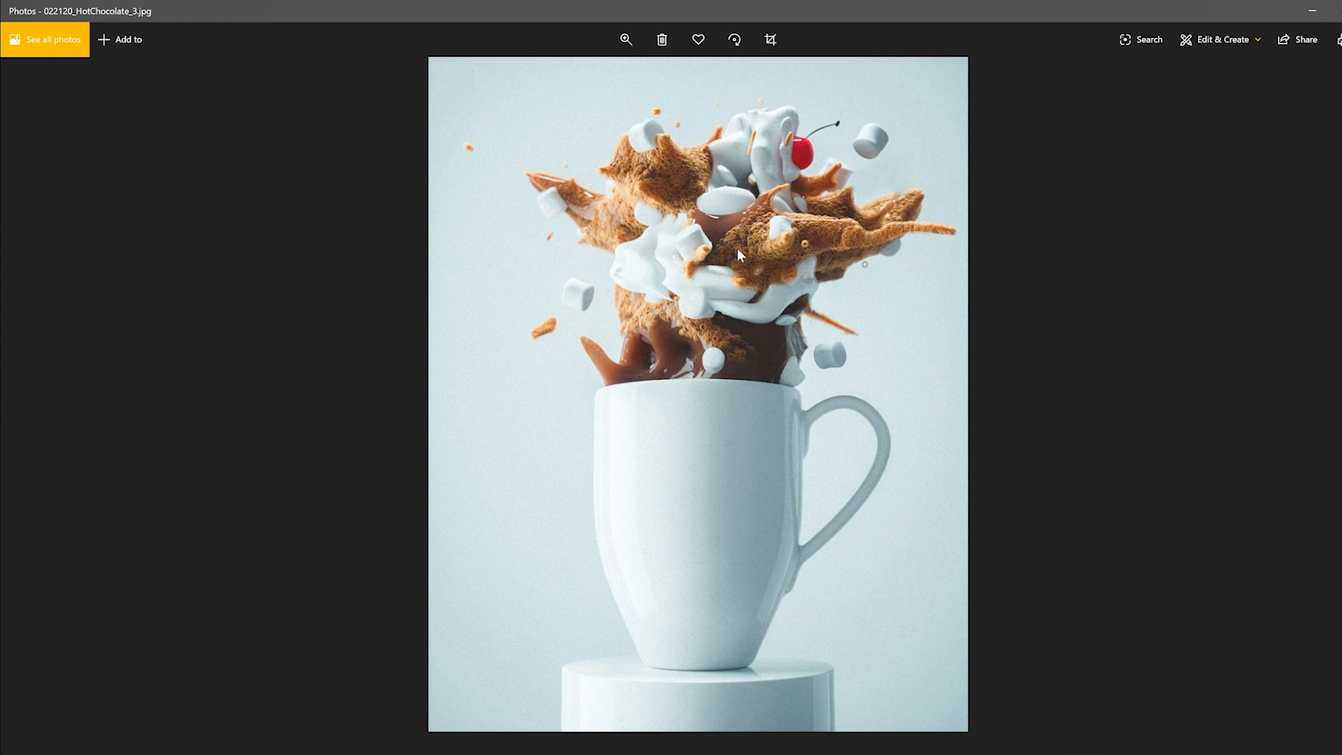
pyautogui.moveTo(699, 334)
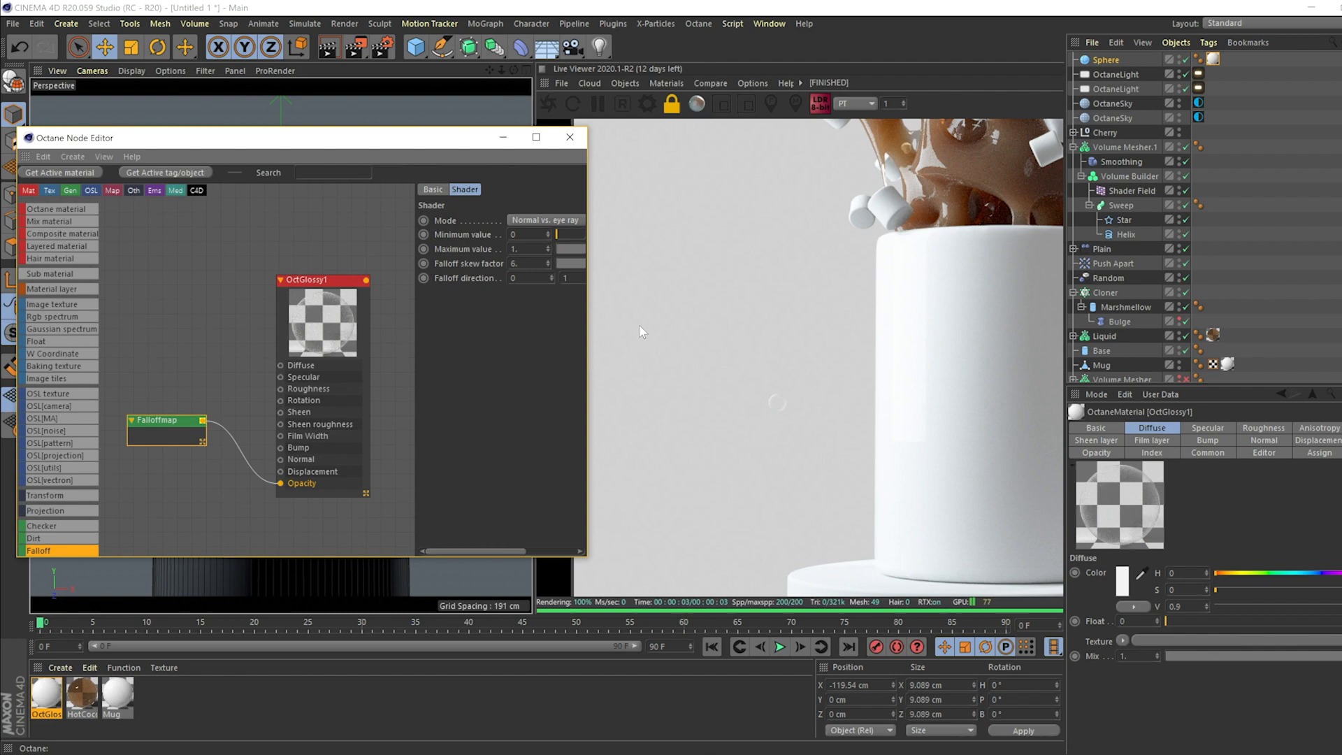
# Set the OctGlossy1 diffuse colour to orange and close the Node Editor
pyautogui.click(500, 190)
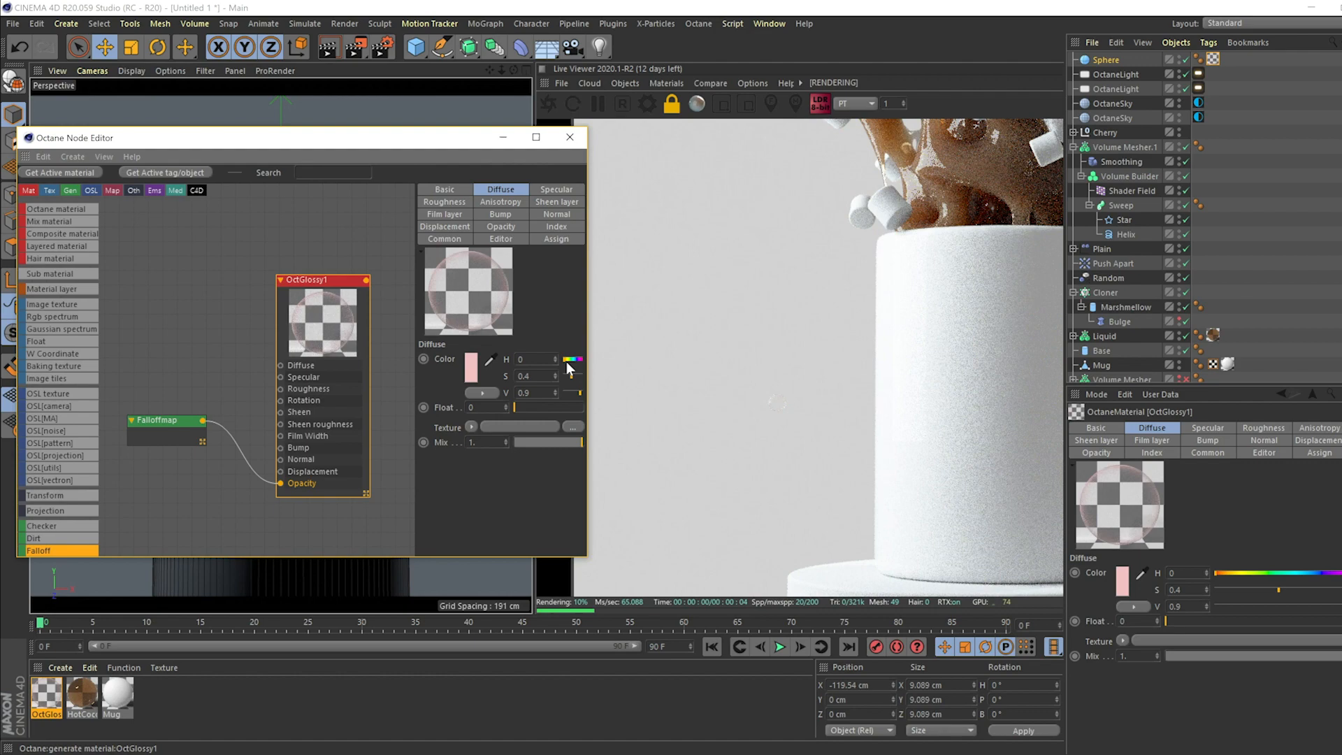
pyautogui.click(487, 359)
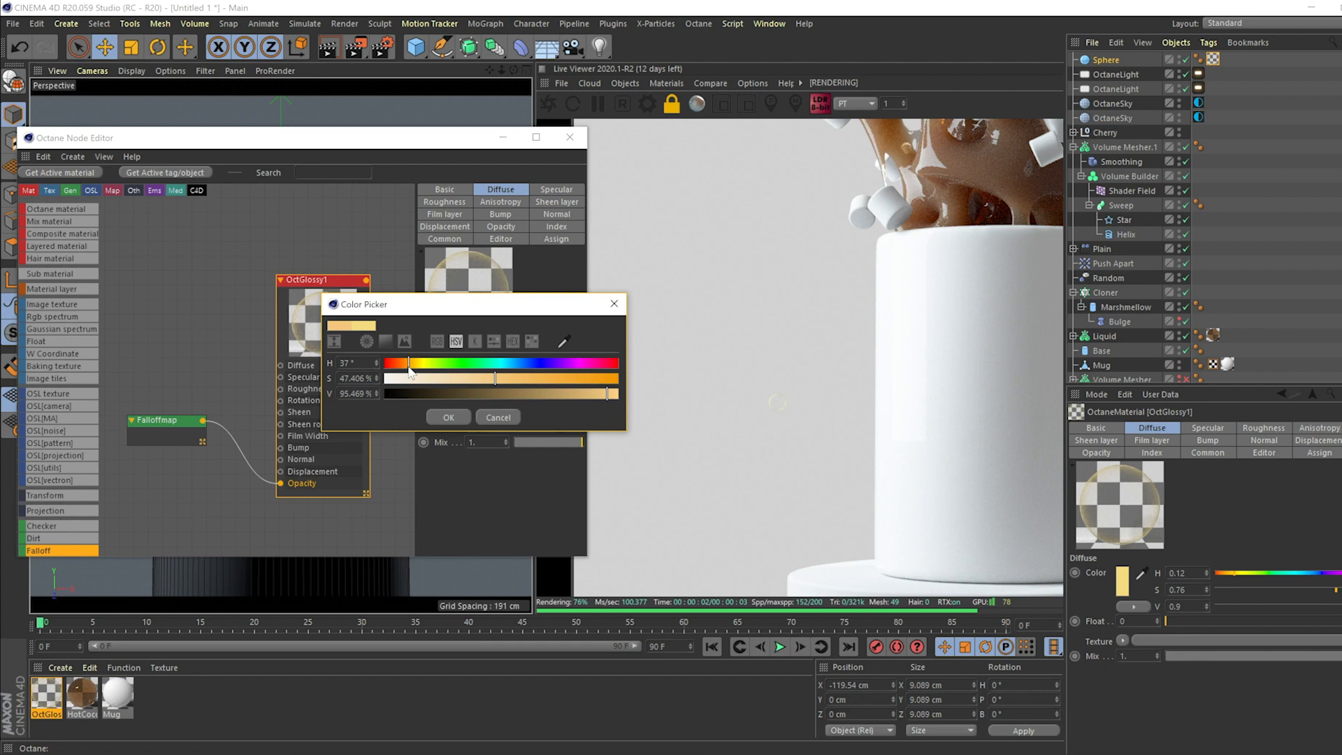
pyautogui.click(447, 416)
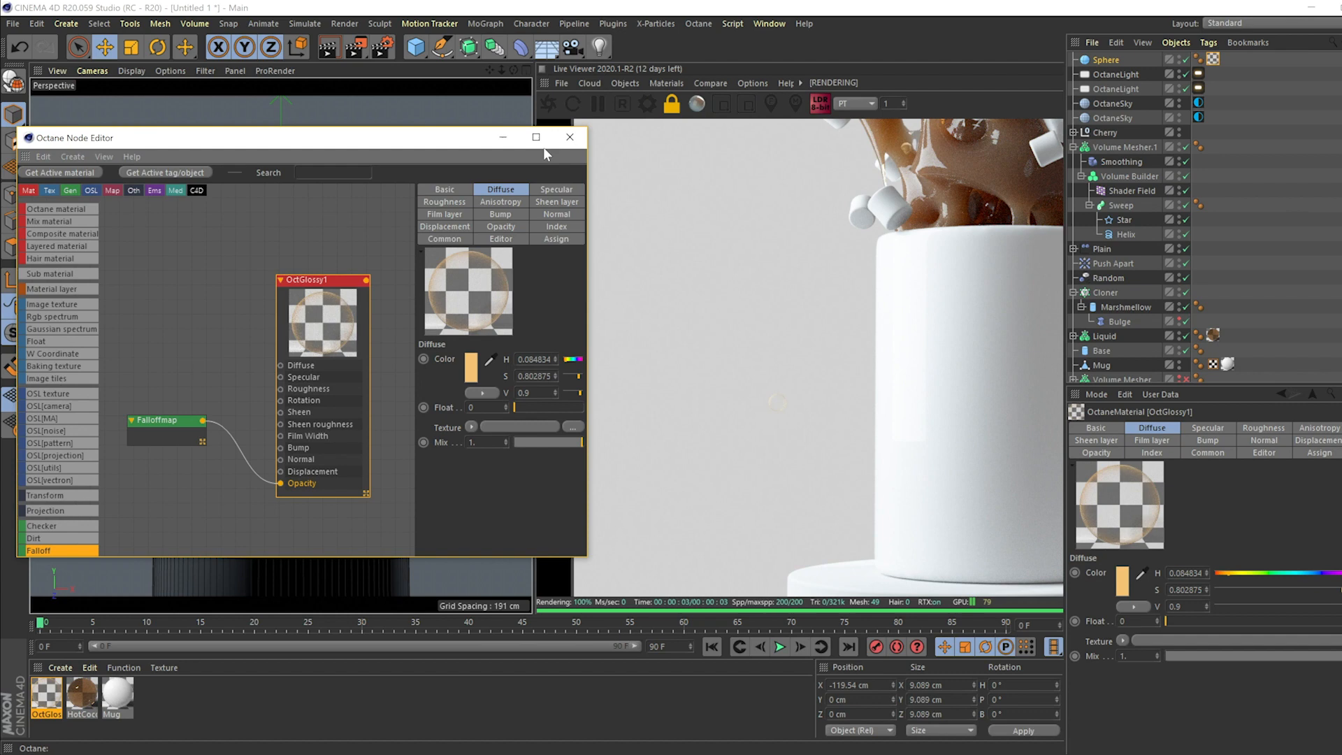
pyautogui.click(569, 137)
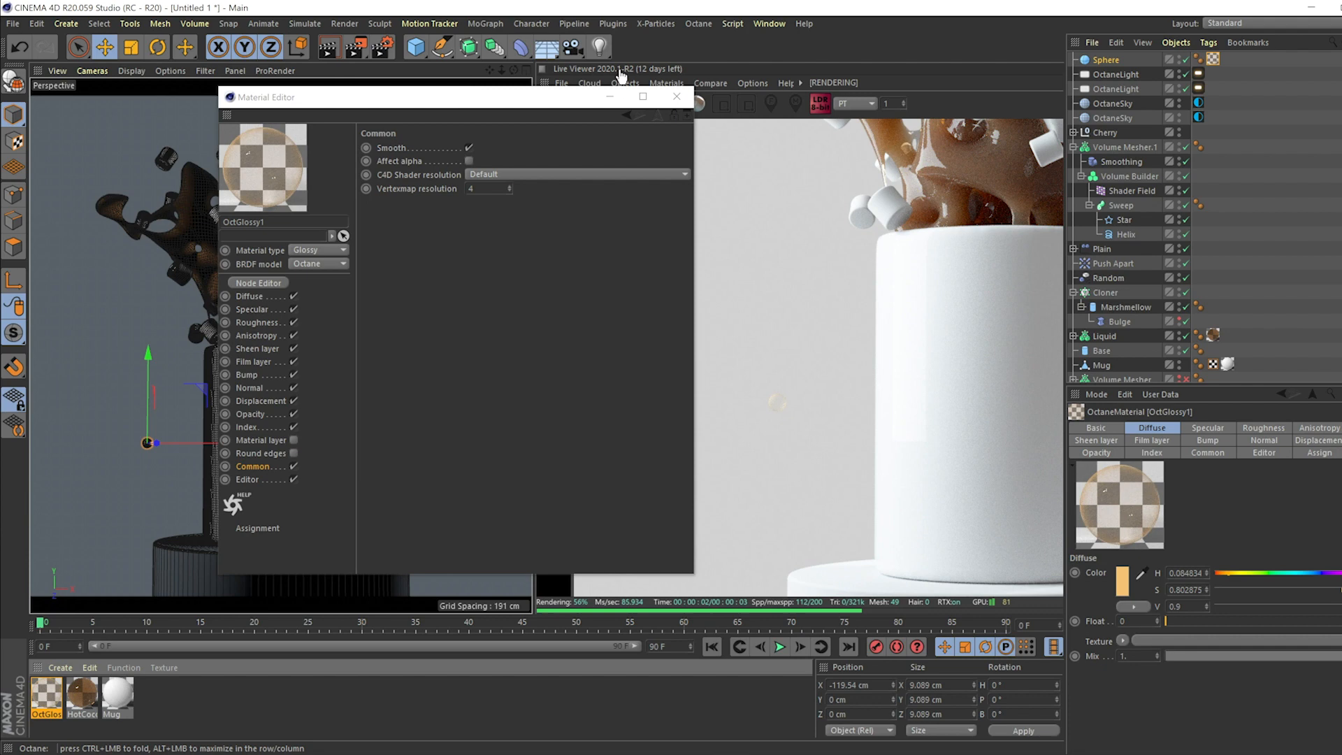
# Add an Octane Scatter spreading the Sphere over the Liquid surface, count 10000
pyautogui.click(625, 83)
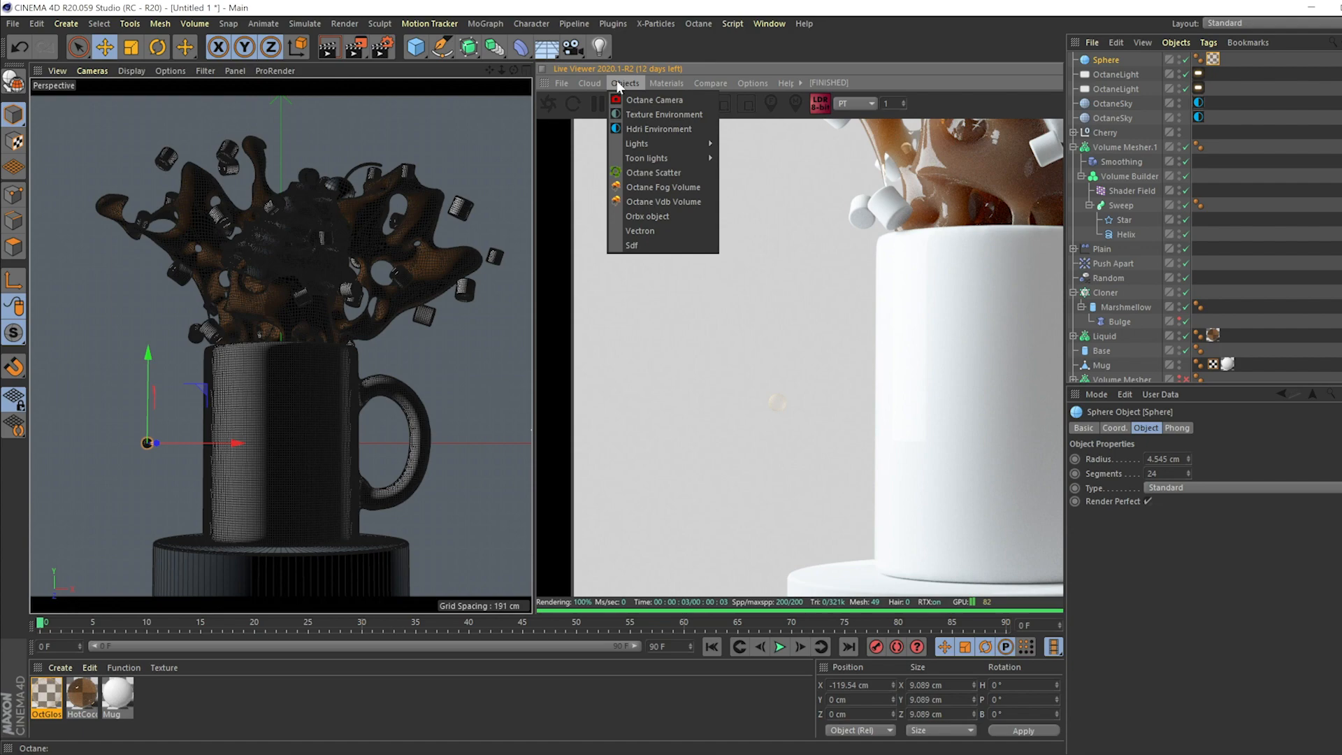
pyautogui.click(652, 172)
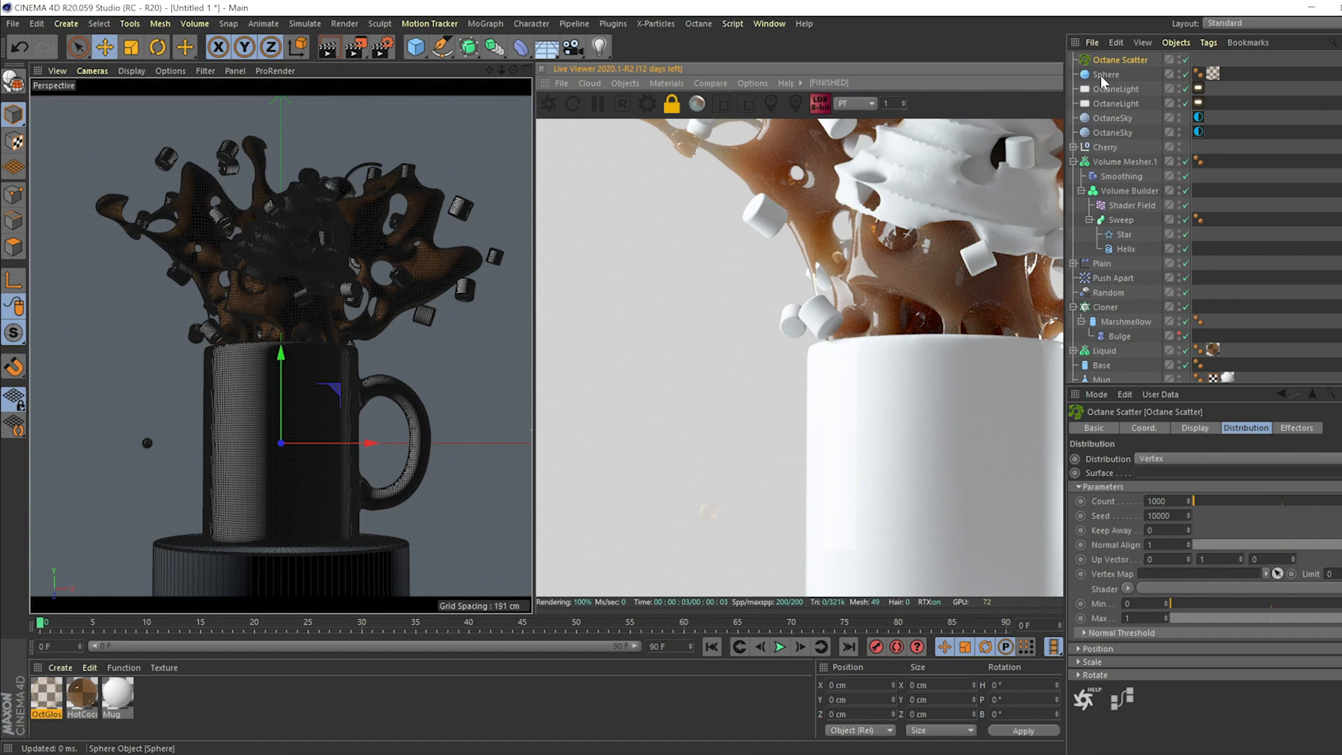
pyautogui.click(1153, 458)
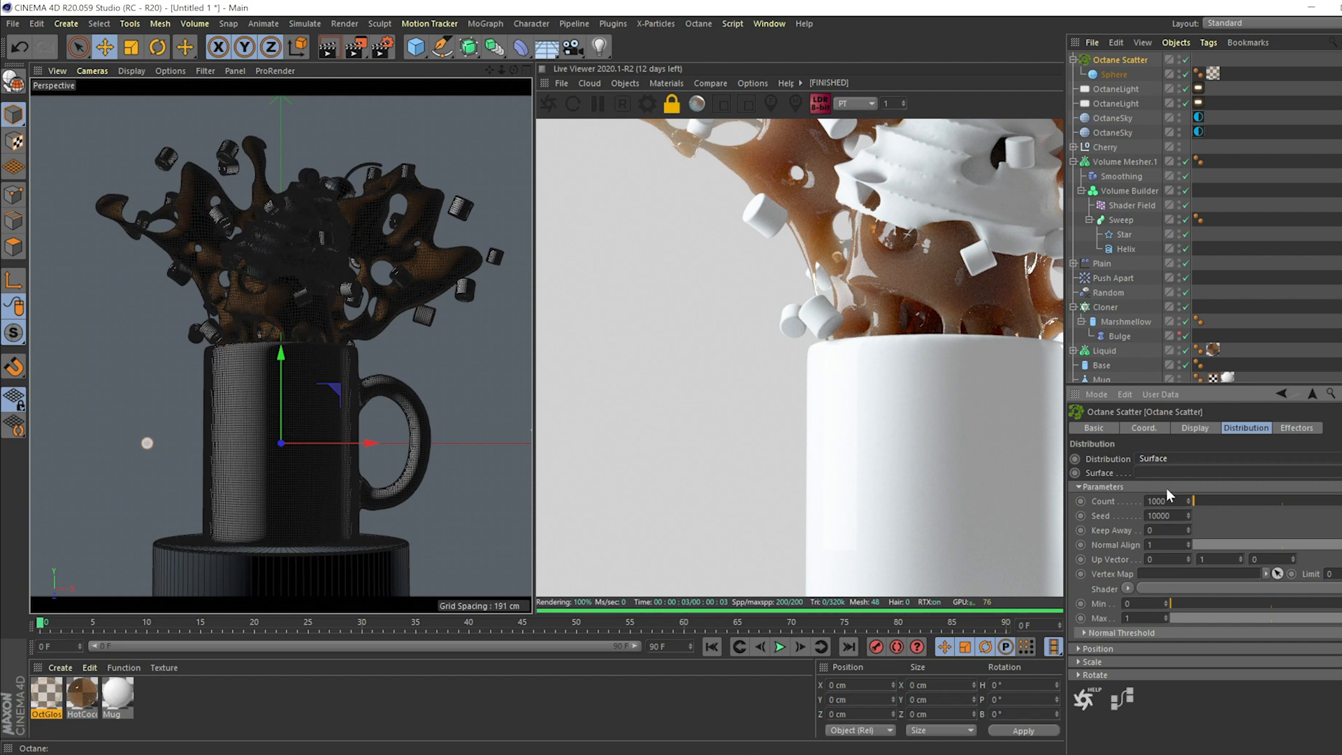
pyautogui.click(1104, 351)
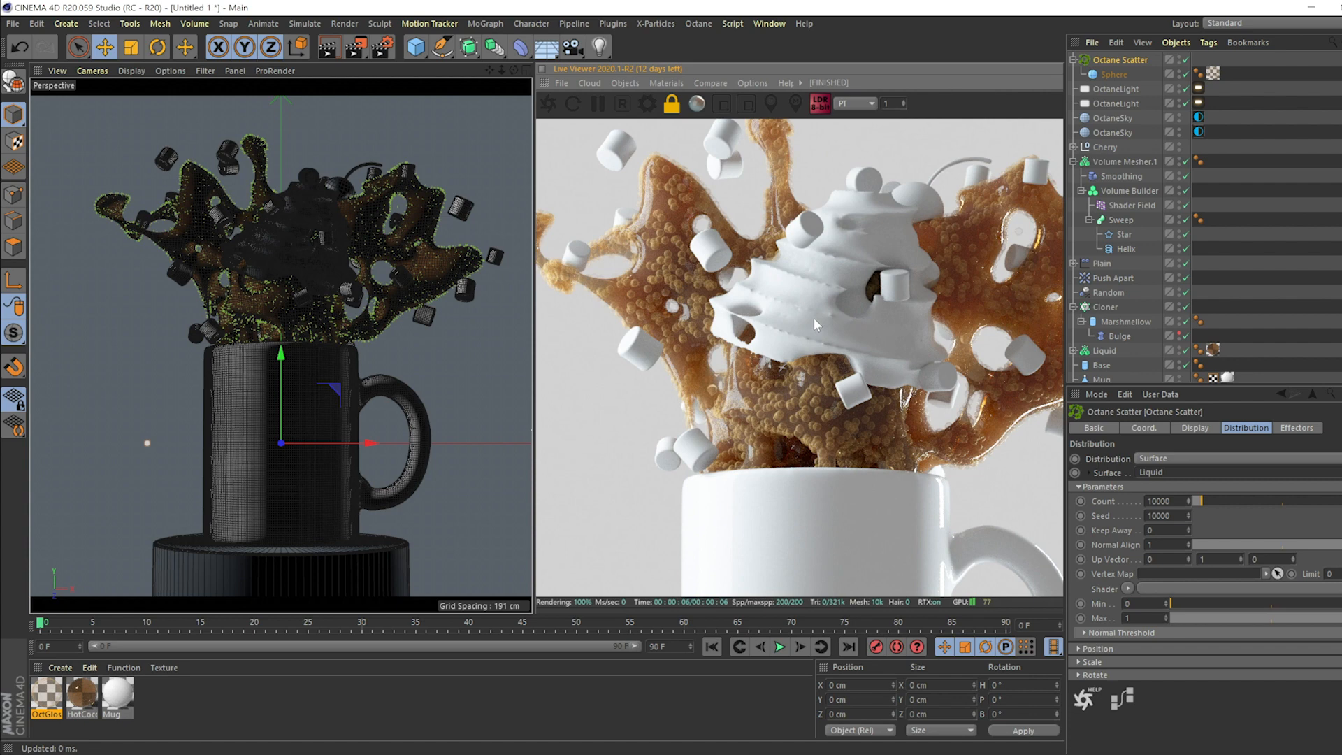
# Set the Sphere's radius to 1.5 cm and select the Octane Scatter
pyautogui.click(1116, 75)
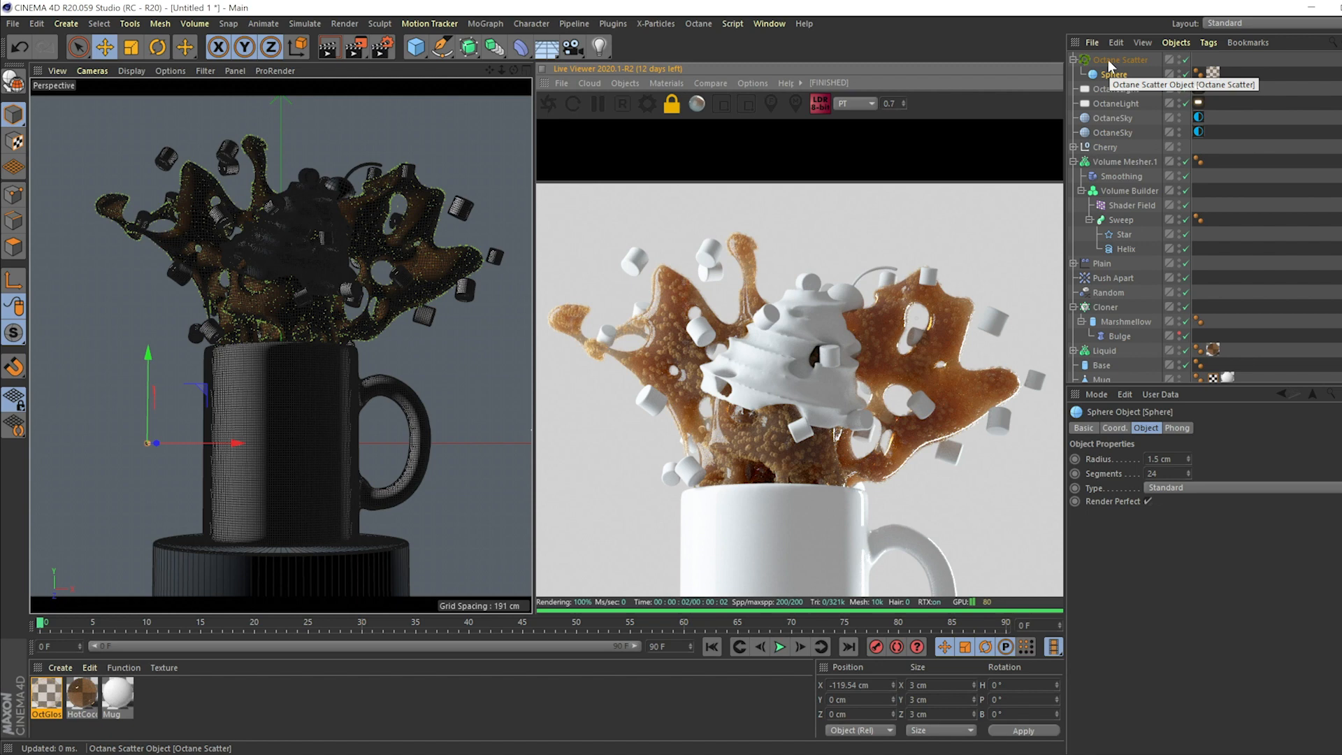
pyautogui.click(485, 23)
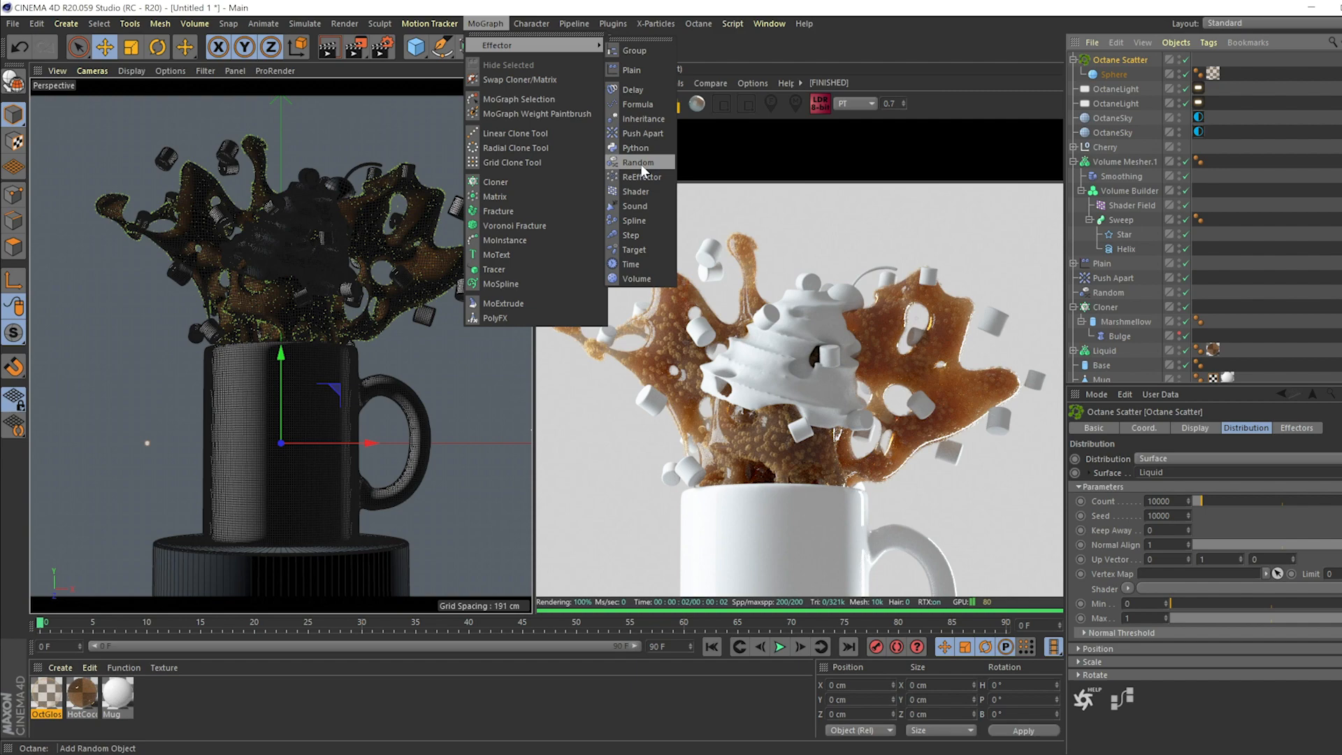
# Add a Random effector with Position off and uniform Scale 0.4 to the scatter
pyautogui.click(638, 163)
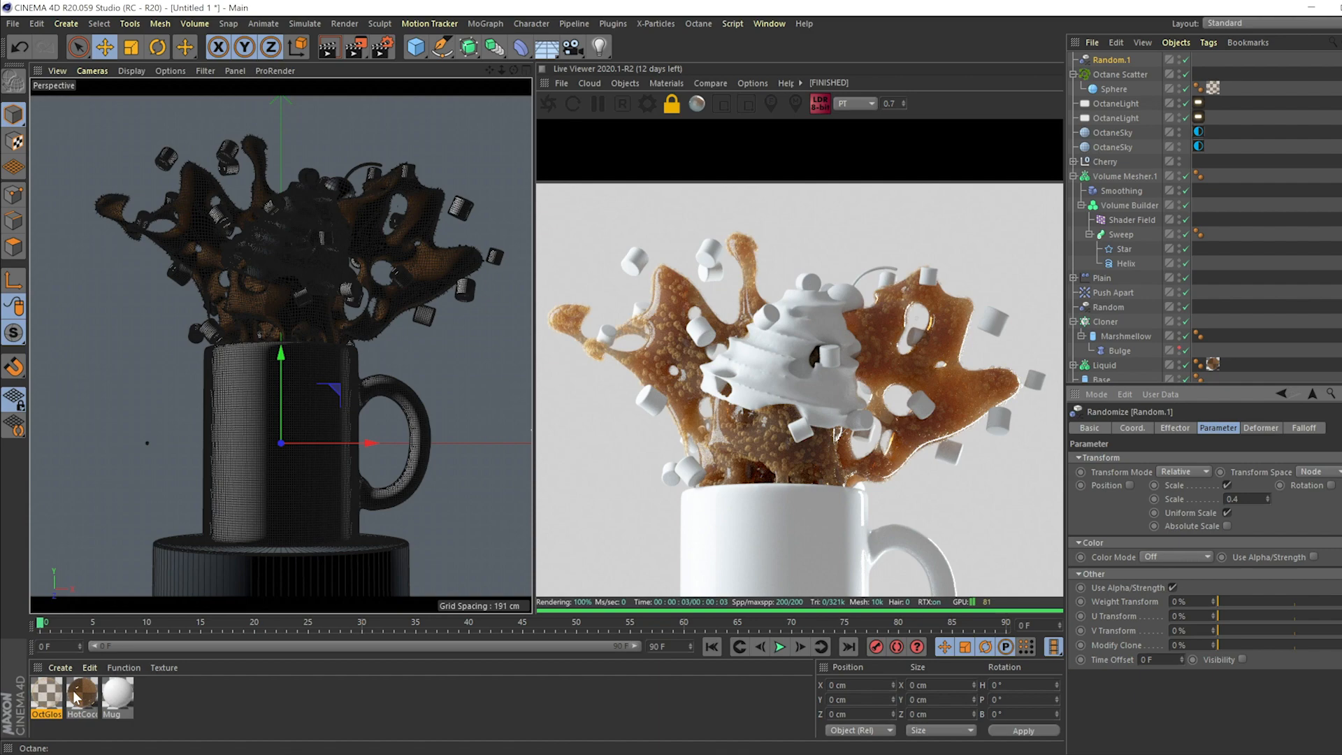
pyautogui.doubleClick(46, 694)
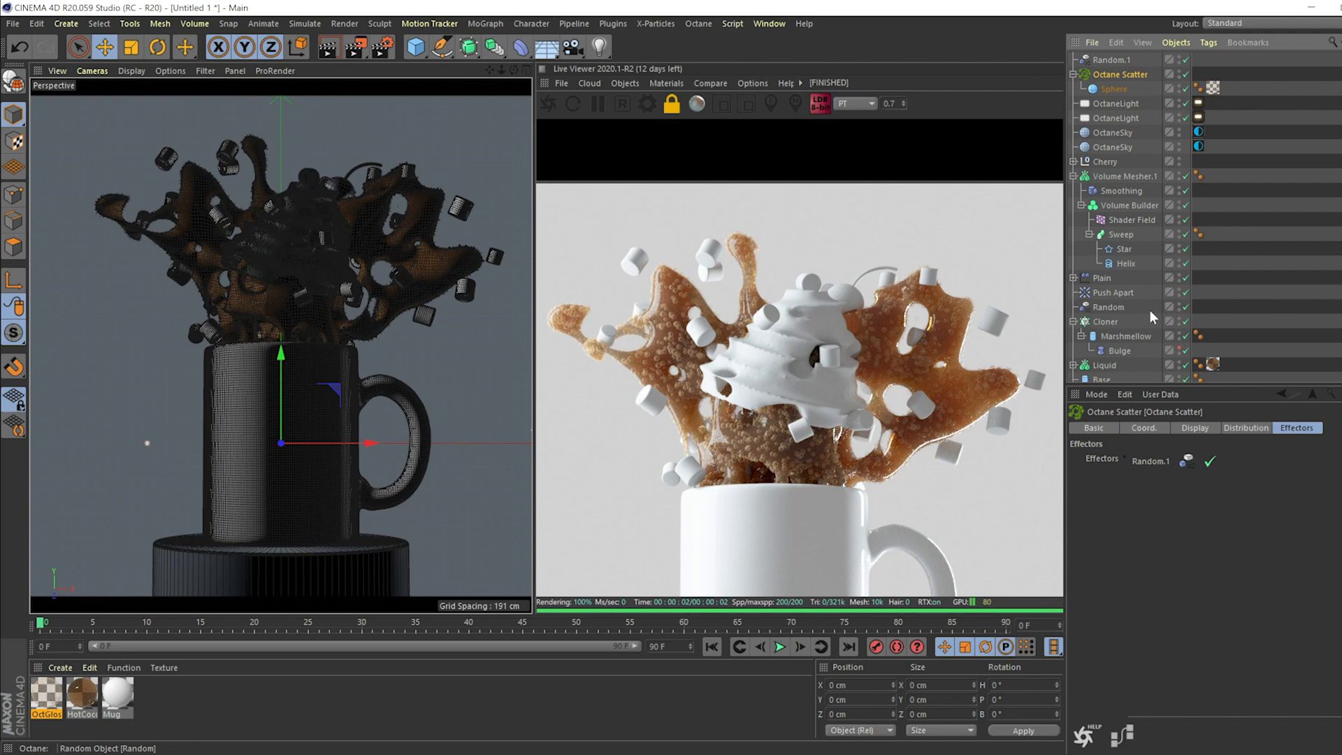
# Adjust the Shader Field Noise shader's Seed and set Low Clip to 15%
pyautogui.click(1247, 428)
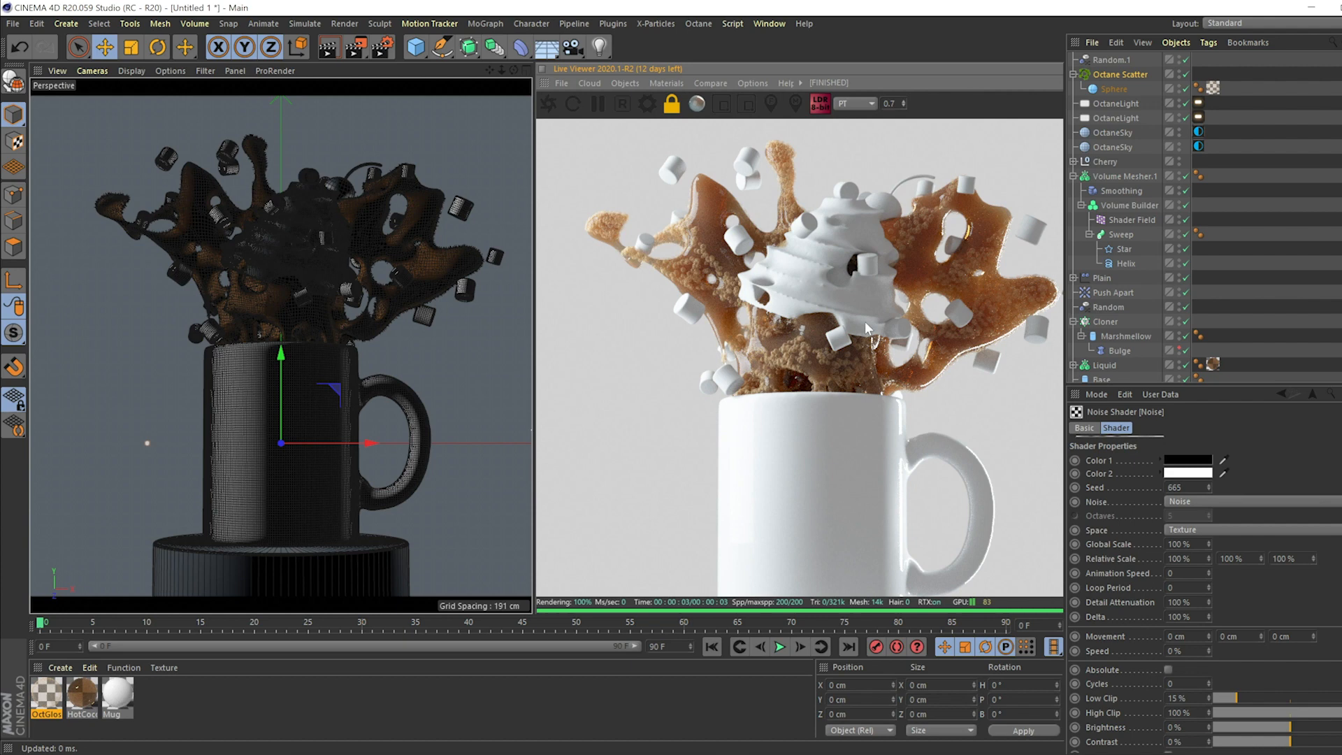
# Create a scattering Octane Specular cream material and lower its Albedo V to 0.56
pyautogui.click(667, 83)
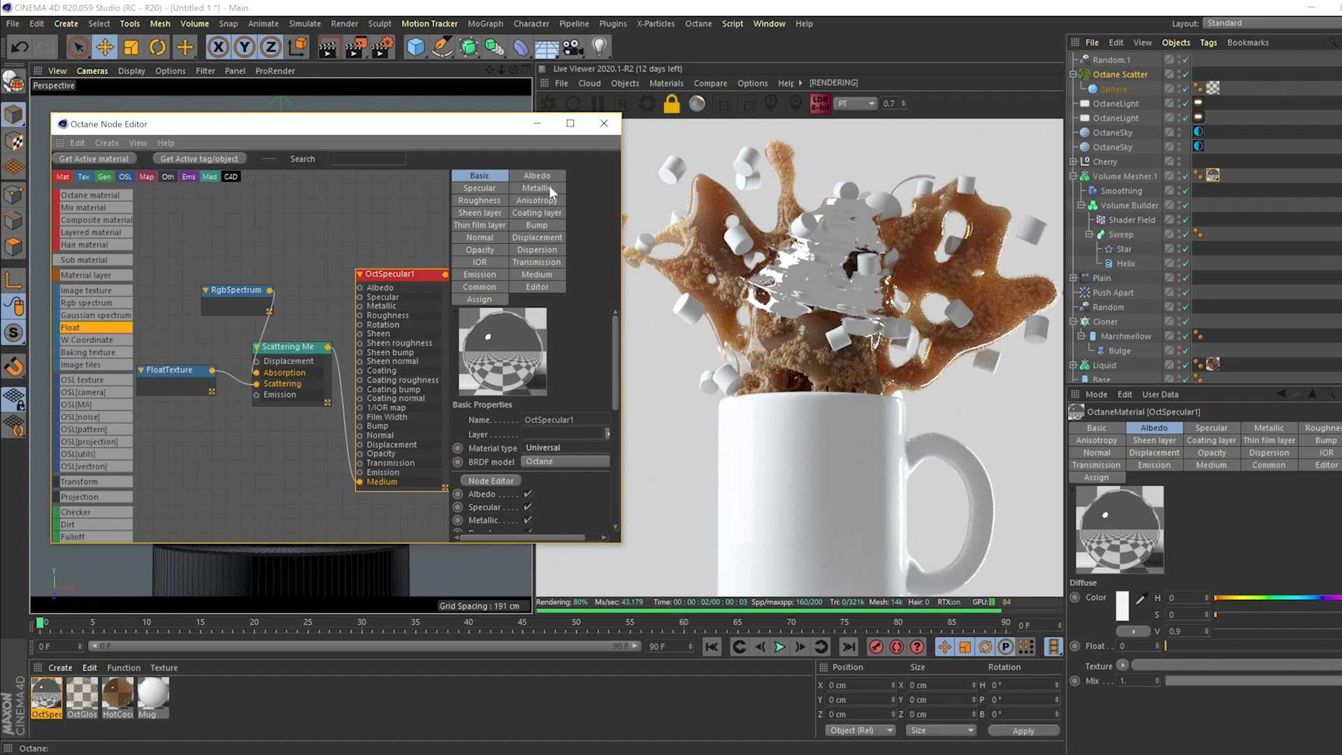
pyautogui.click(537, 175)
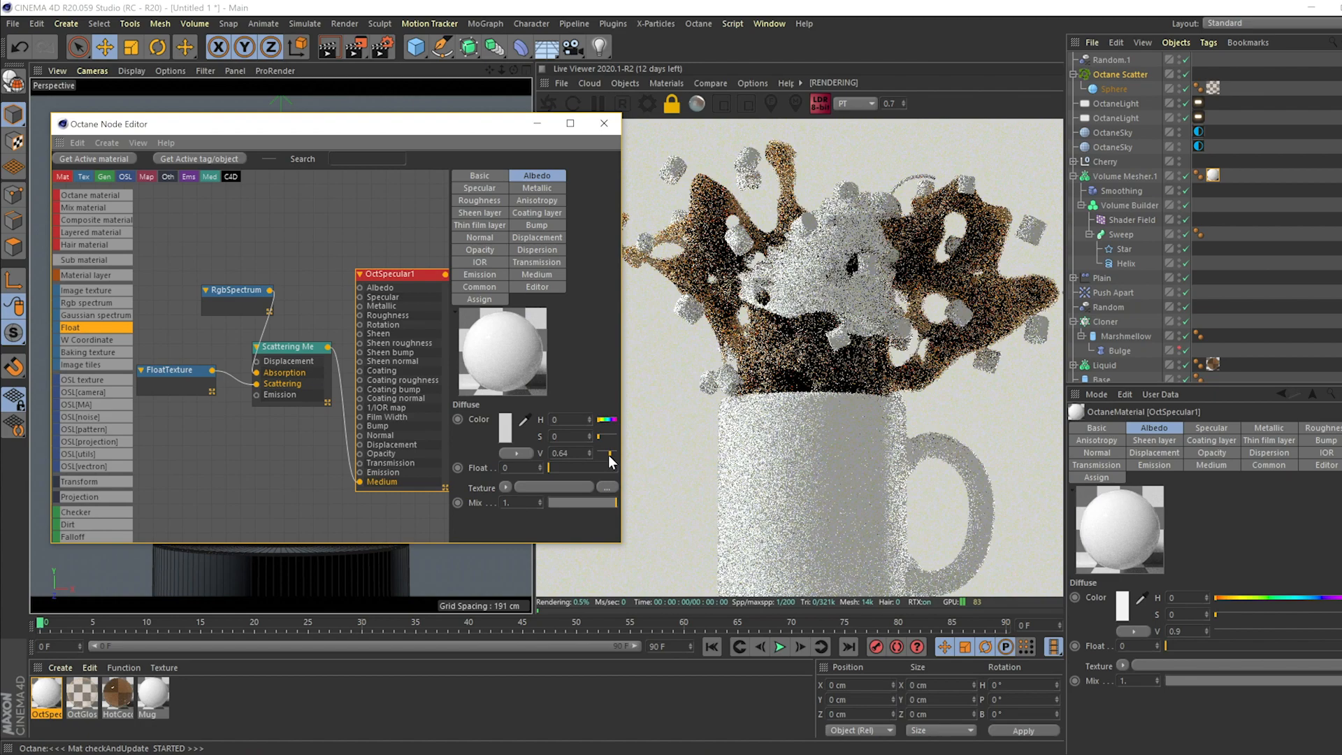
pyautogui.moveTo(608, 453); pyautogui.dragTo(591, 453)
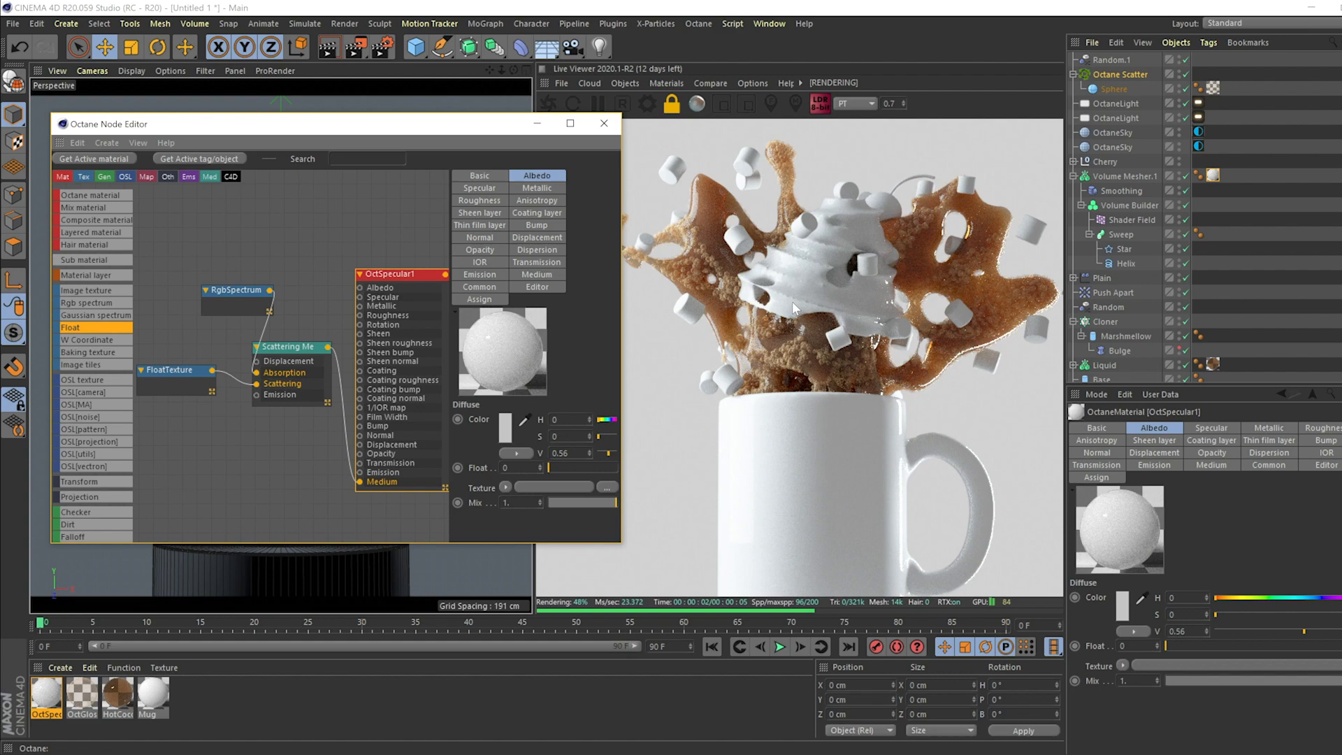
pyautogui.click(603, 123)
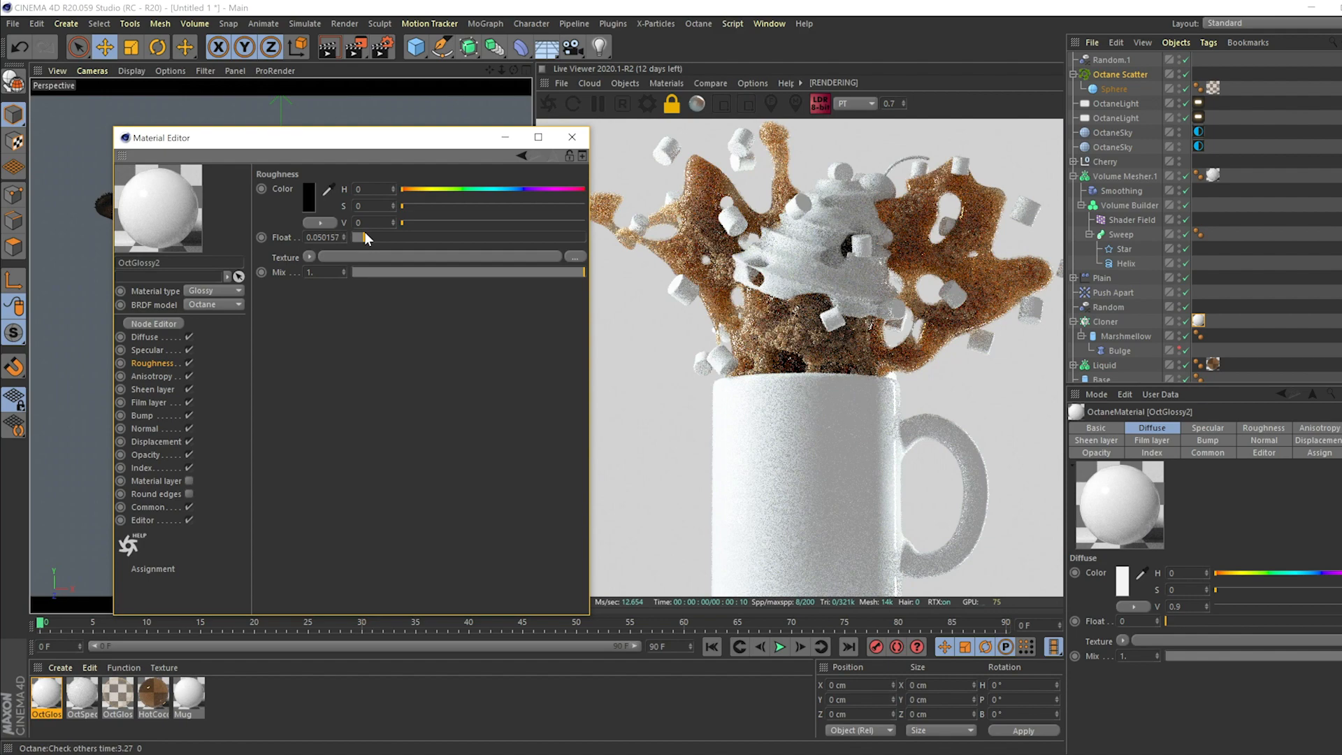
# Raise the marshmallow glossy material's roughness to about 0.22
pyautogui.moveTo(362, 237); pyautogui.dragTo(401, 237)
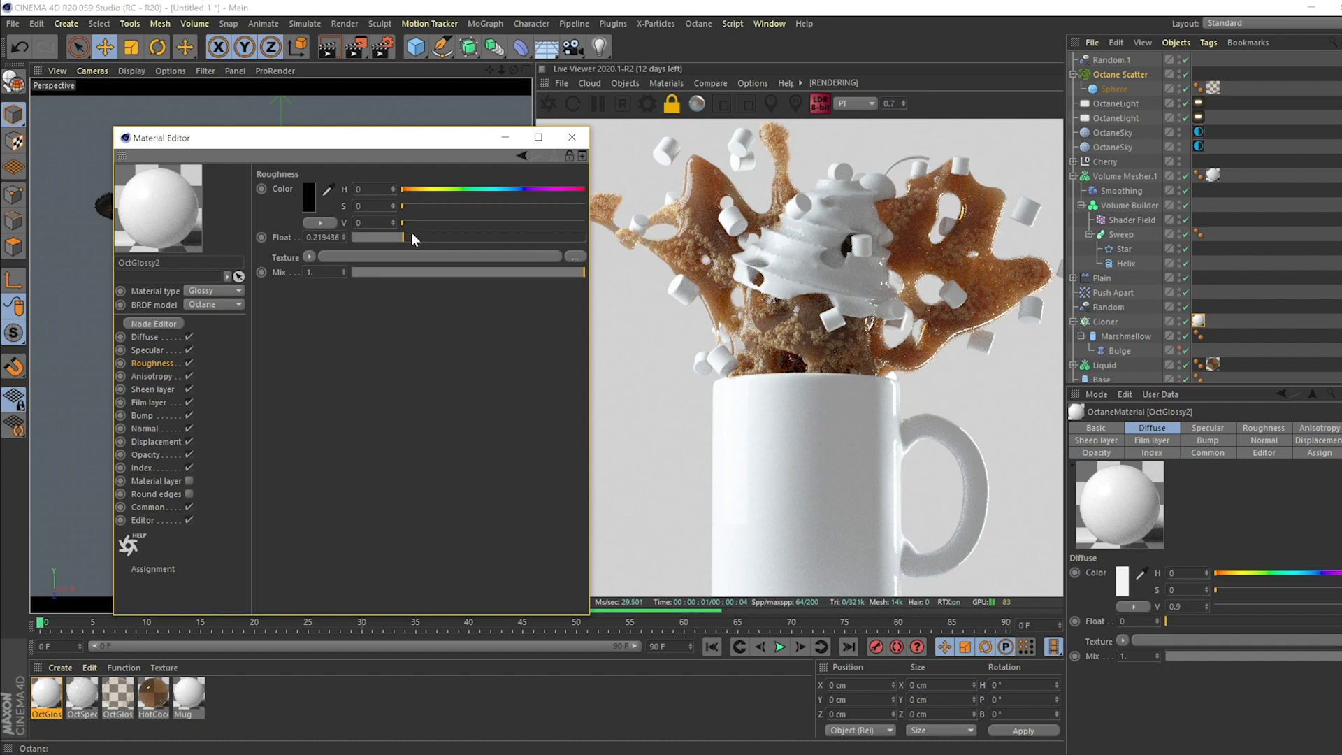
pyautogui.click(572, 137)
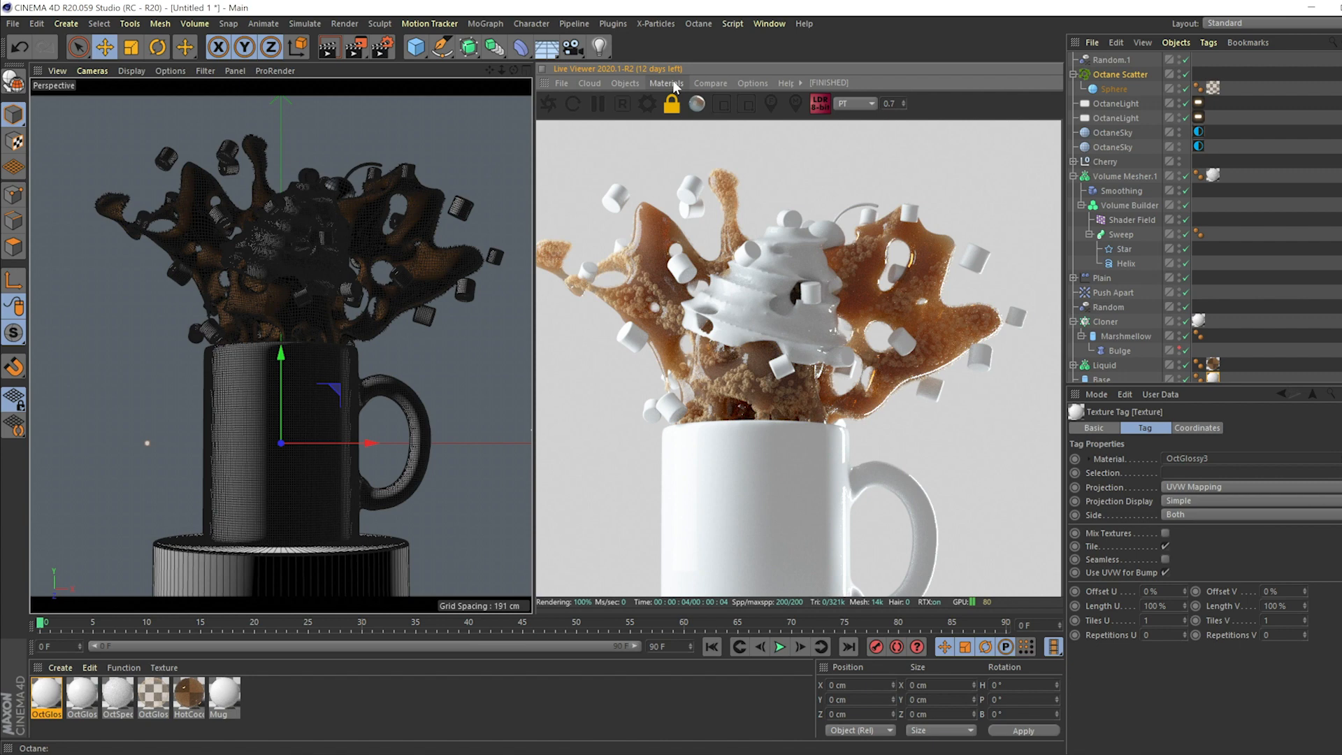
# In the Node Editor, set the cherry scattering medium's pinkish absorption colour
pyautogui.click(667, 84)
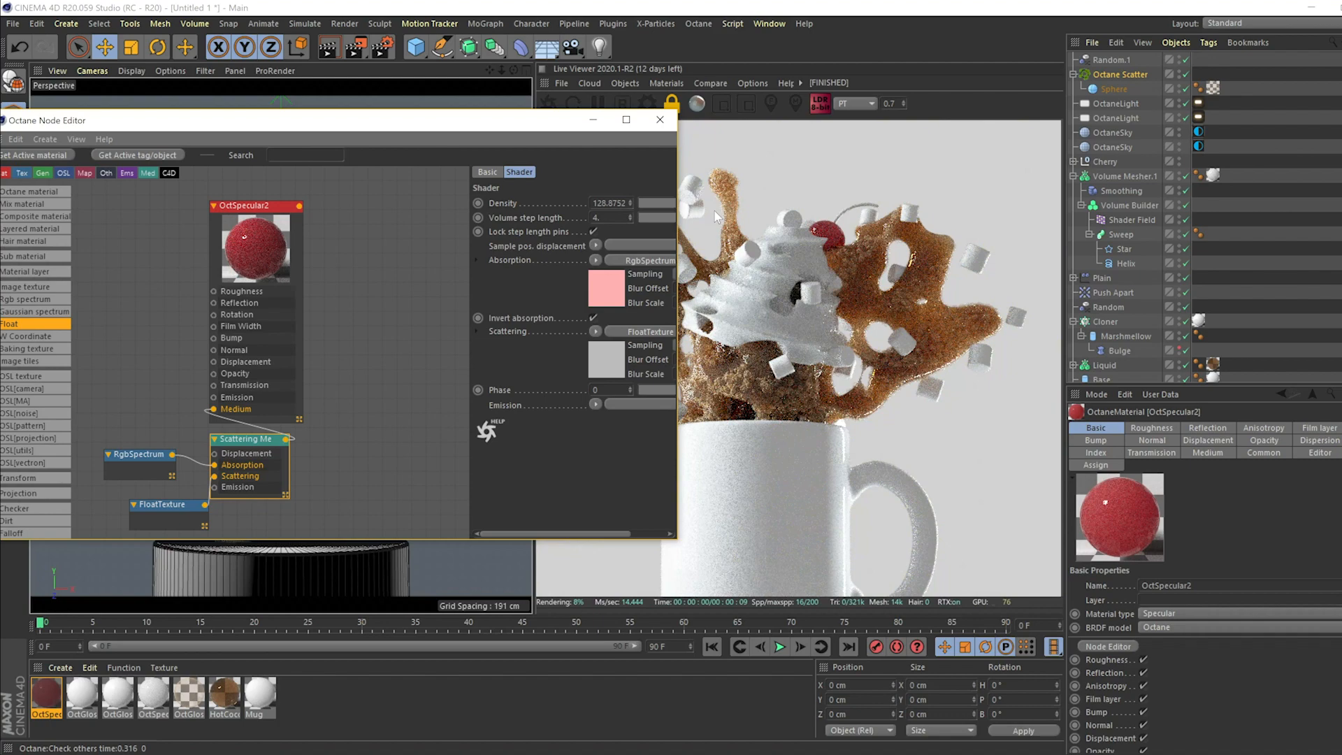
pyautogui.click(611, 209)
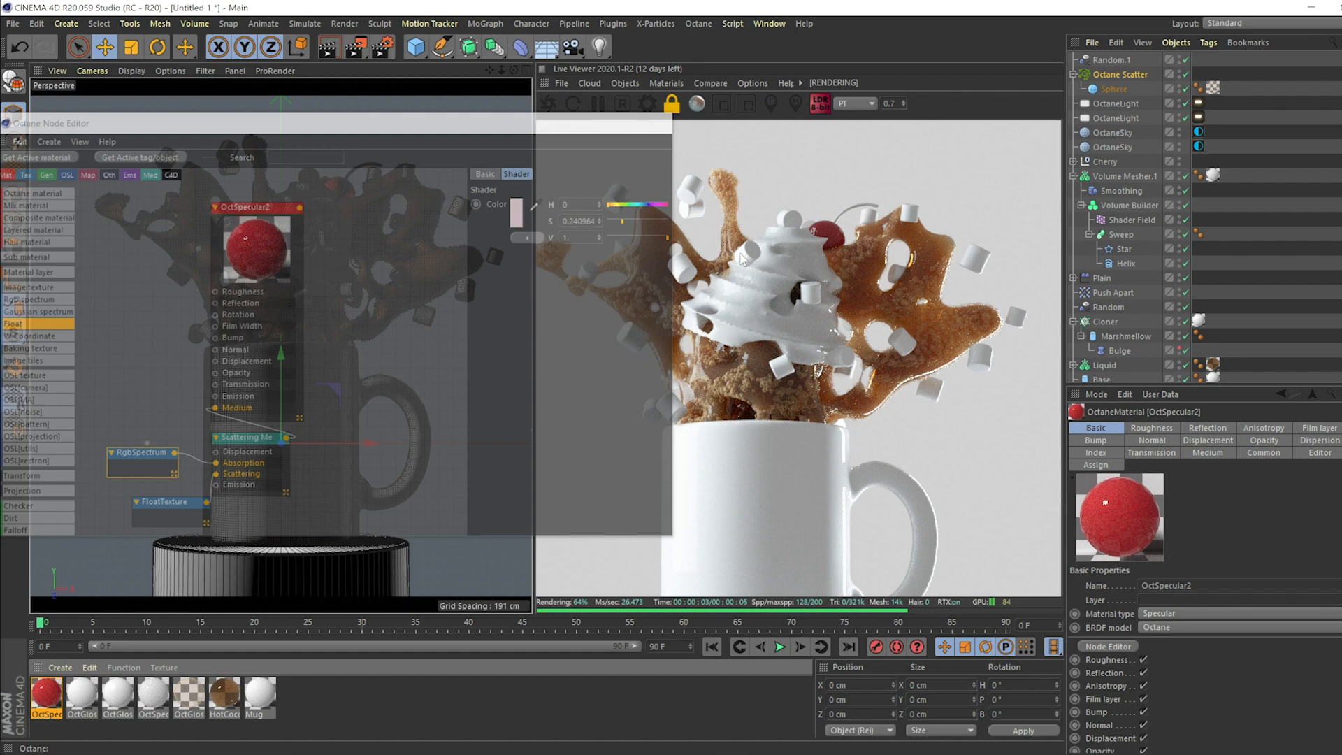
pyautogui.click(666, 83)
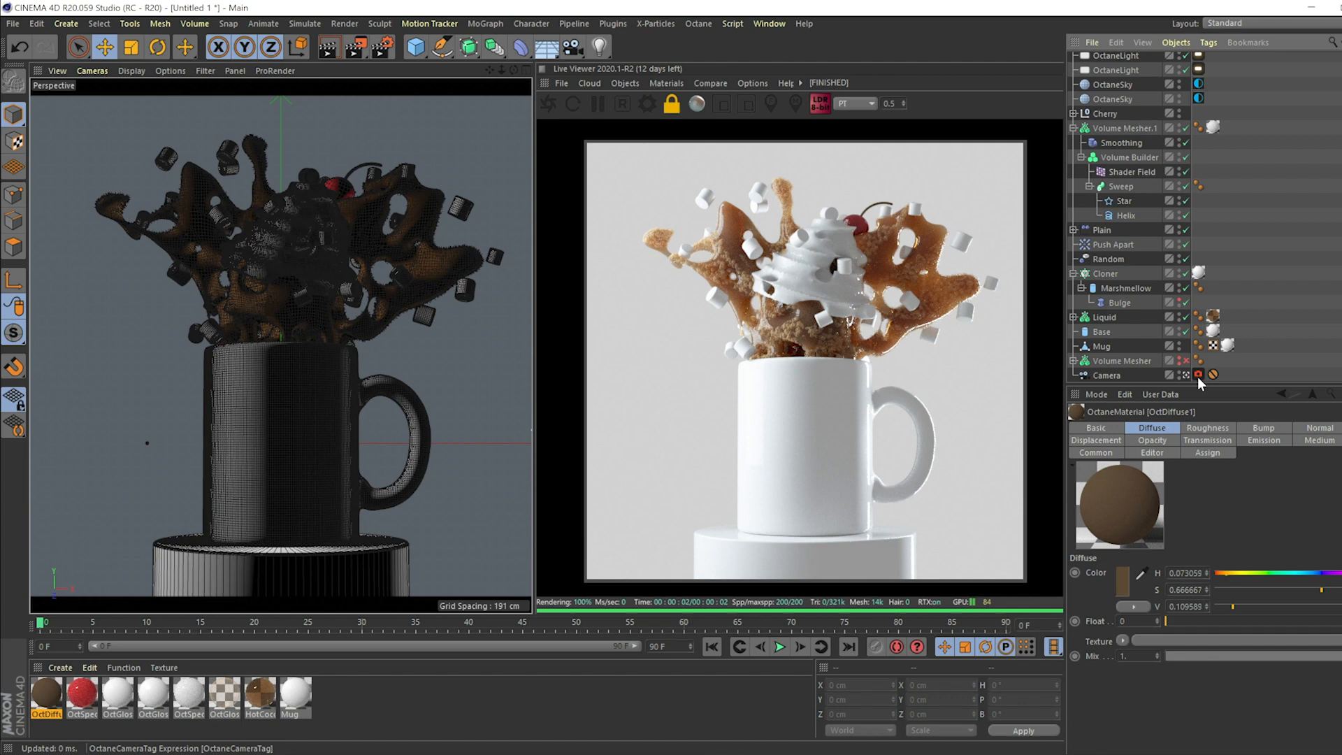
# Enable post processing on the Octane Camera tag and raise bloom power
pyautogui.click(1198, 375)
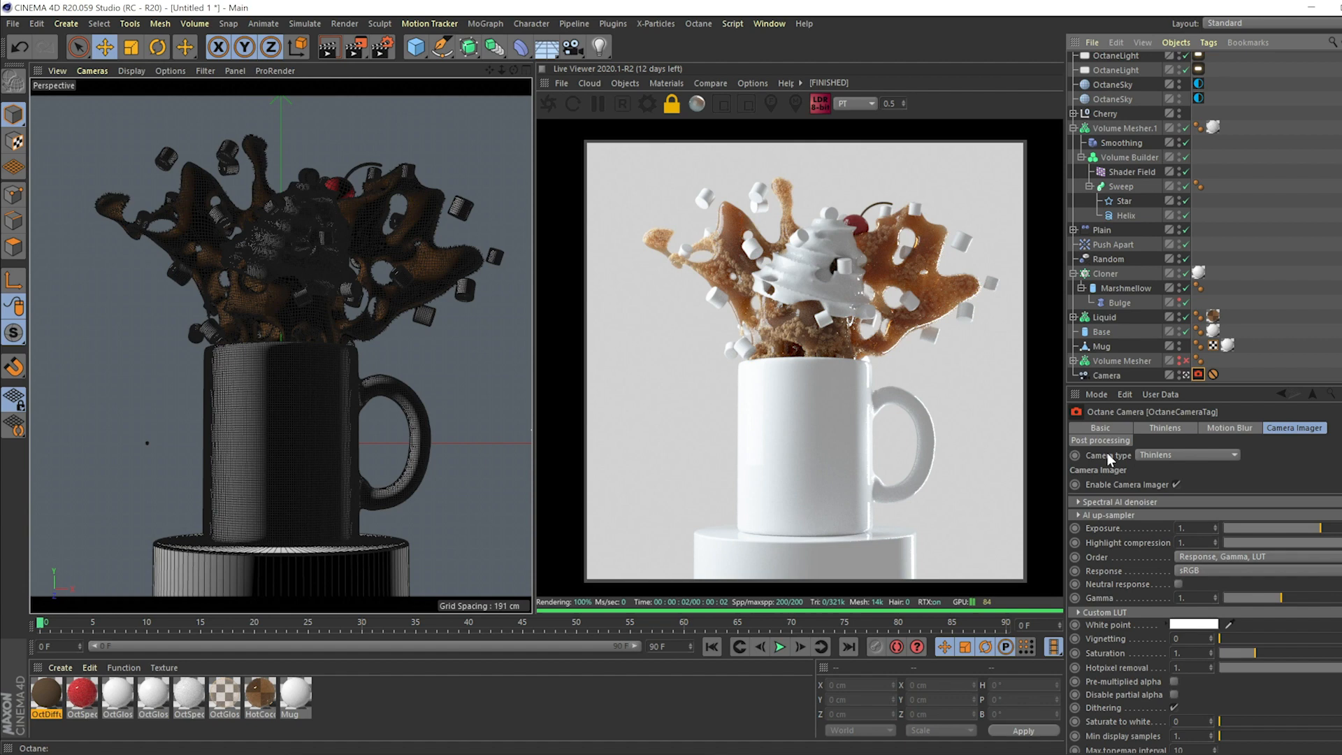
pyautogui.click(1100, 440)
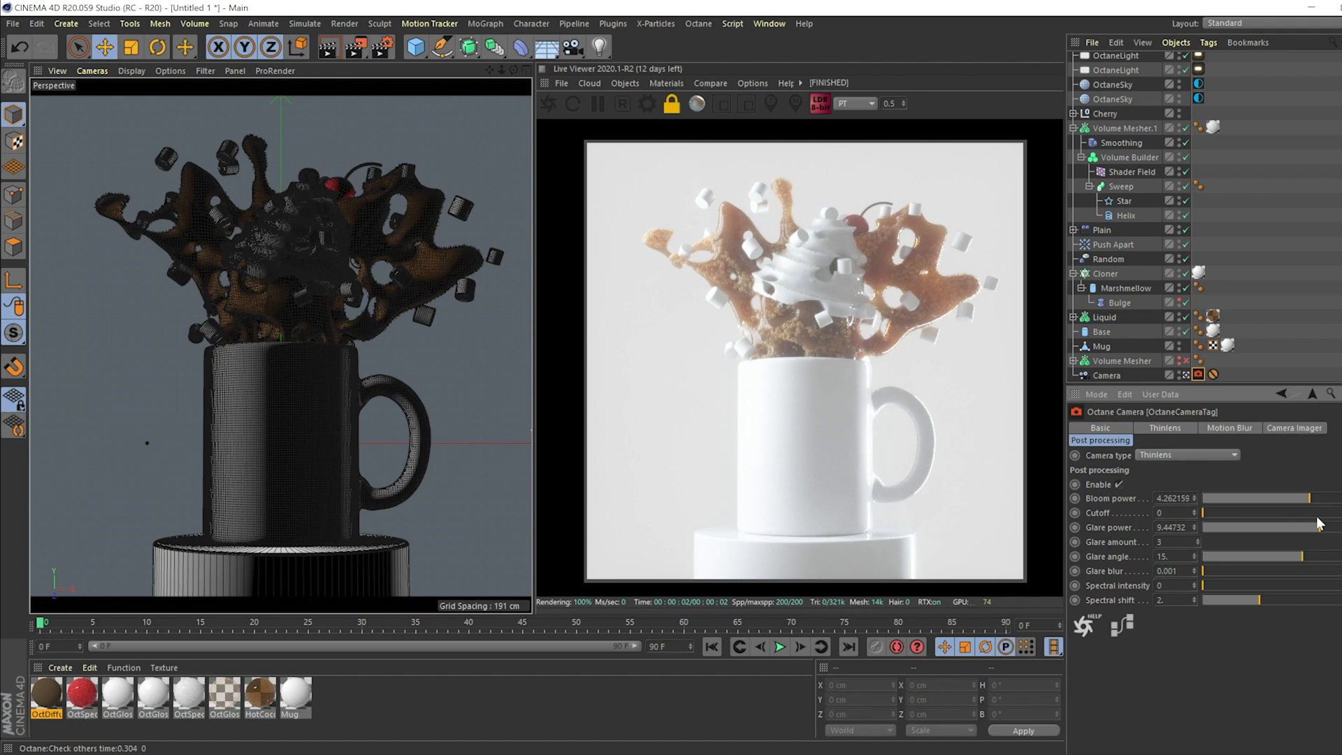
pyautogui.moveTo(1207, 512); pyautogui.dragTo(1267, 512)
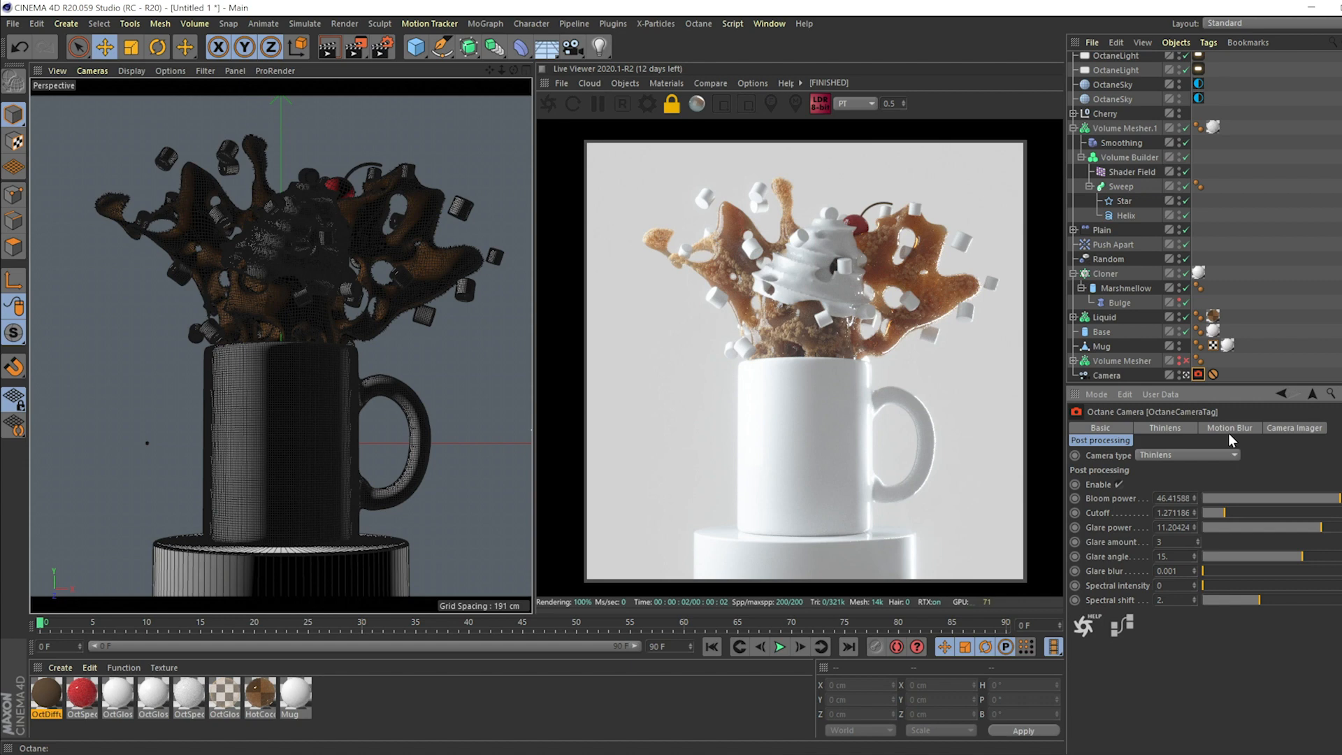
pyautogui.click(1295, 427)
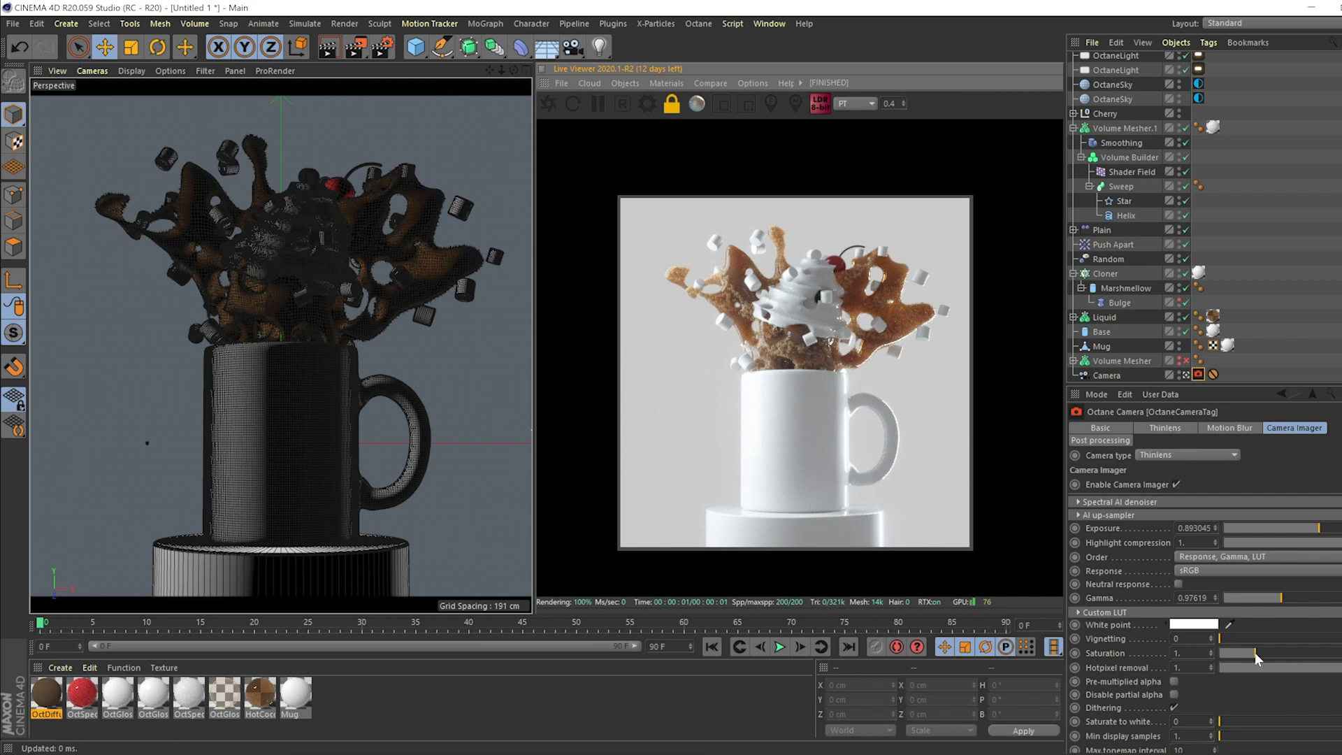
# Drag the Camera Imager Saturation slider up to about 1.17
pyautogui.moveTo(1242, 653); pyautogui.dragTo(1265, 665)
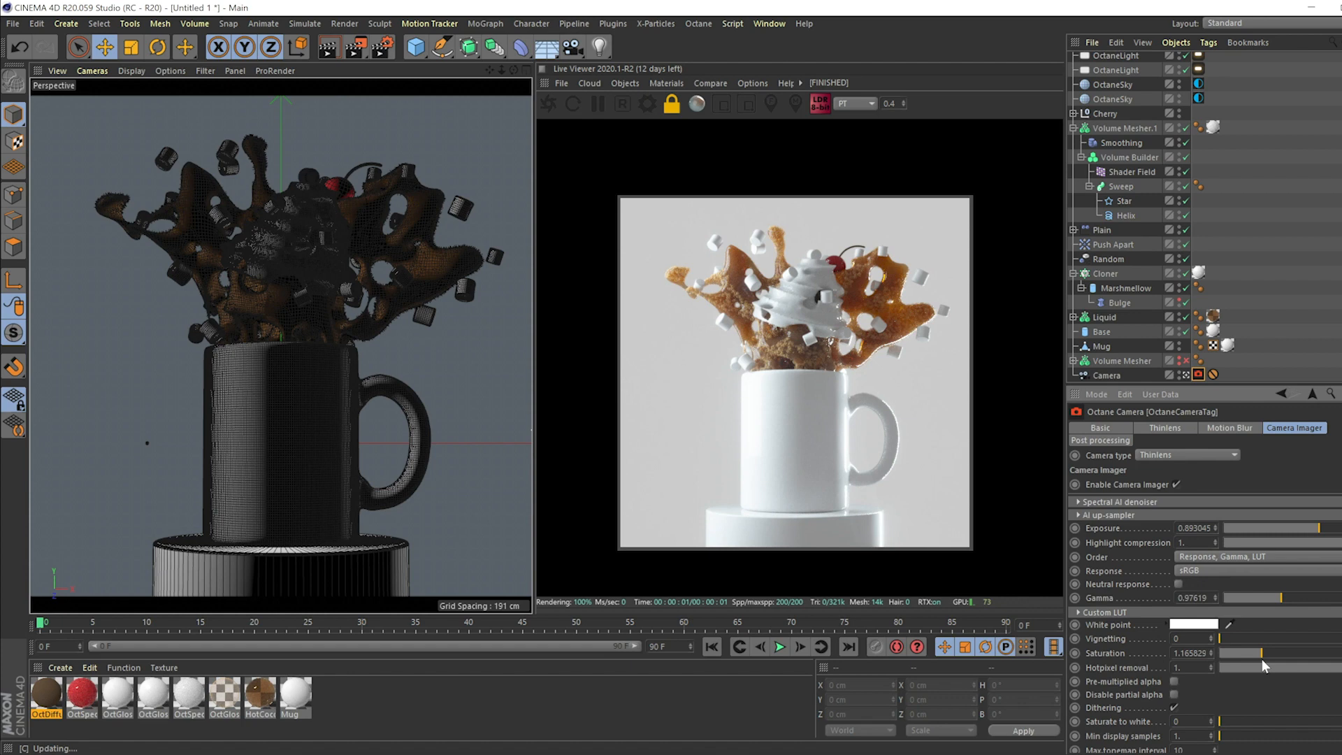